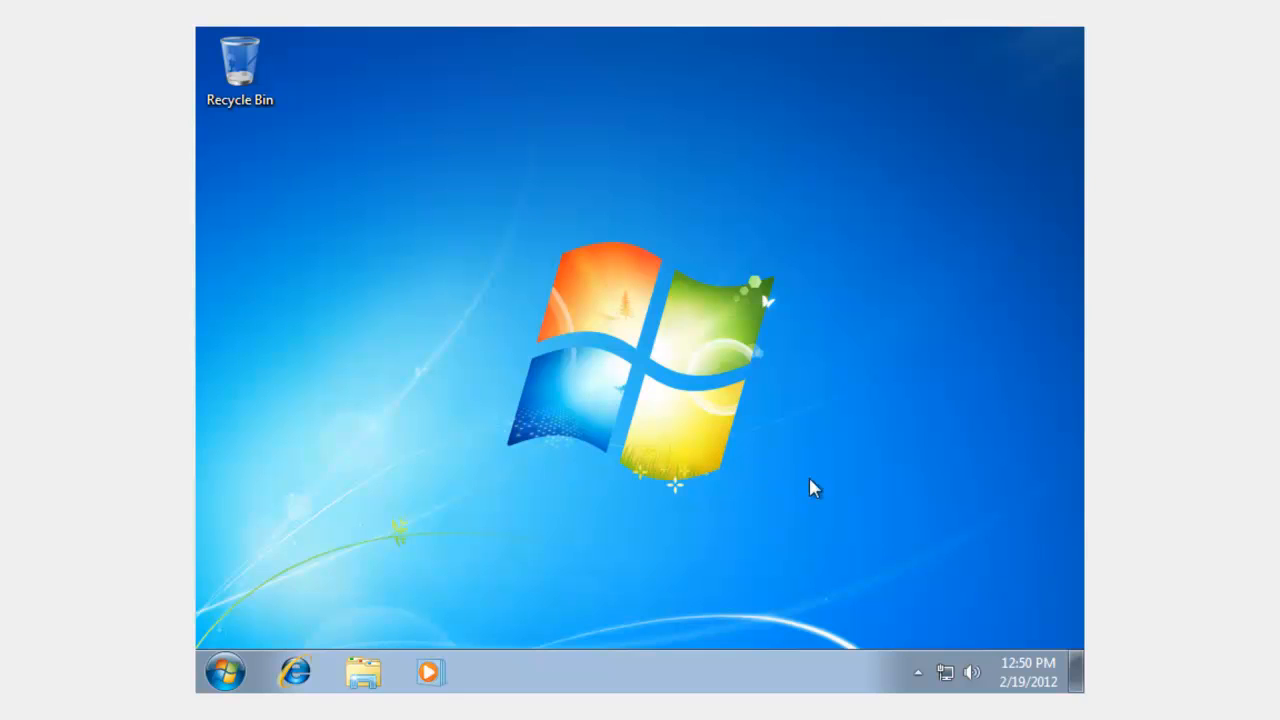
pyautogui.moveTo(918, 671)
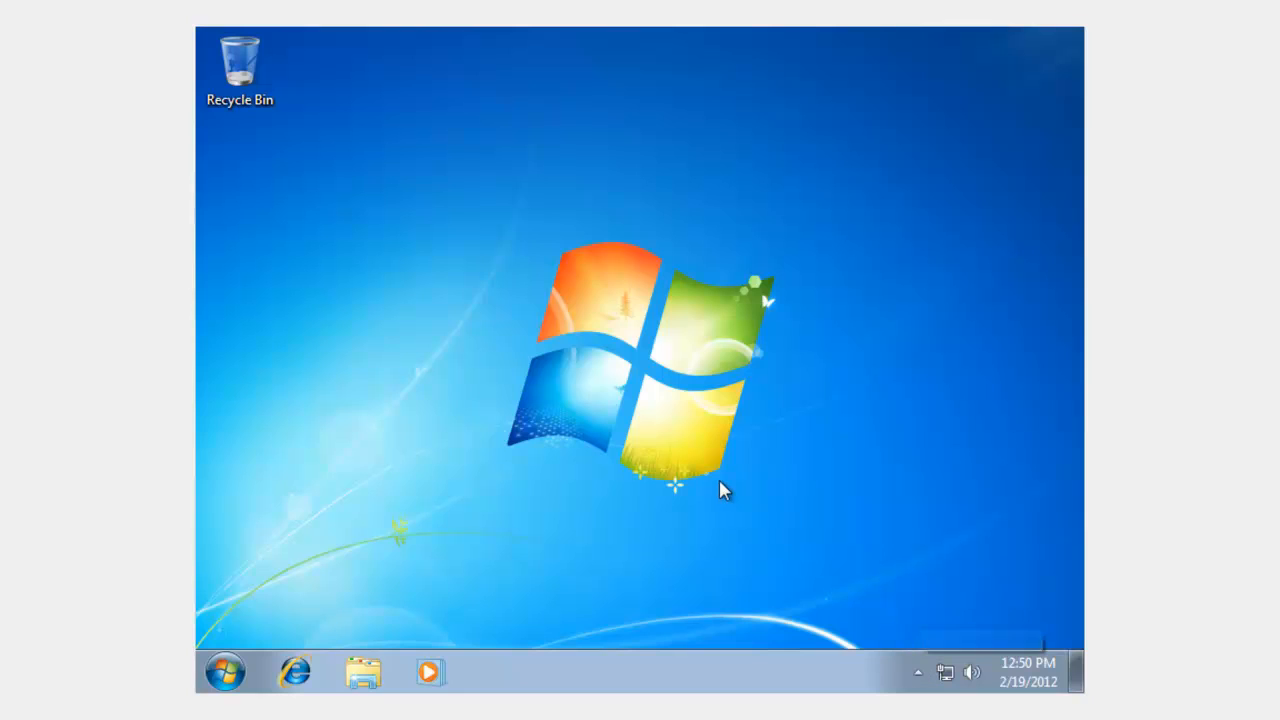
pyautogui.moveTo(503, 414)
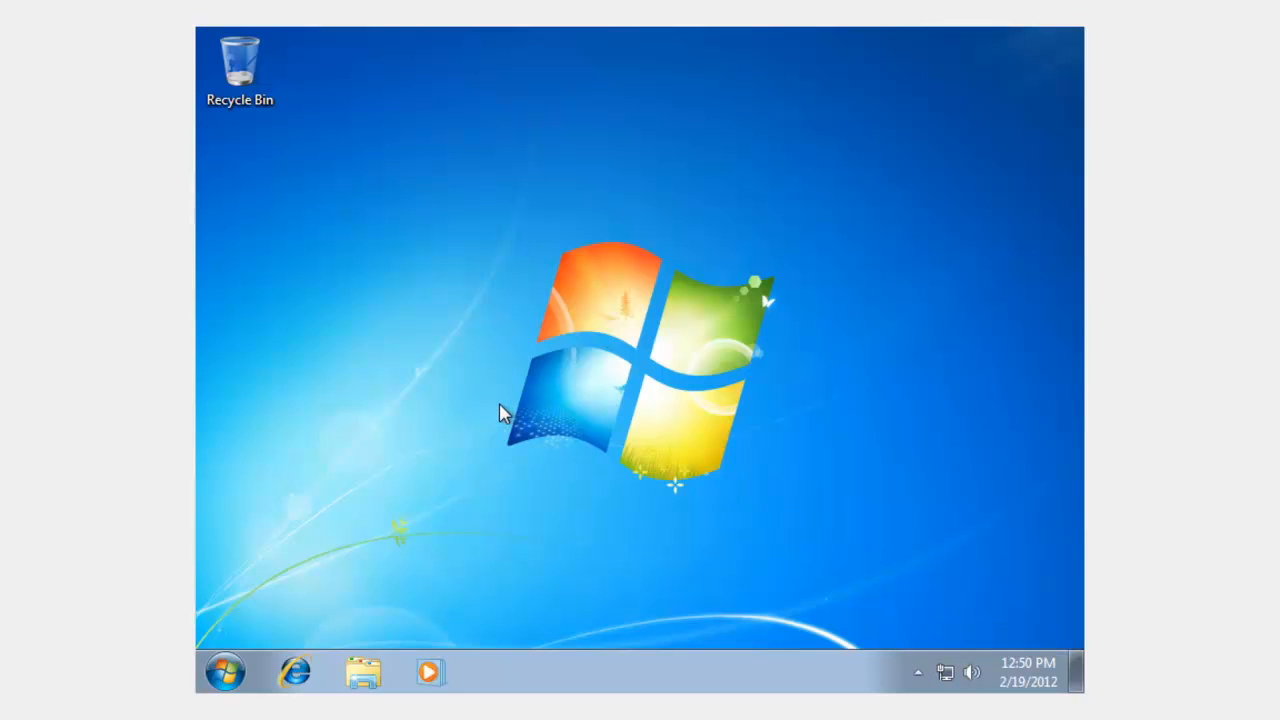
pyautogui.moveTo(277, 621)
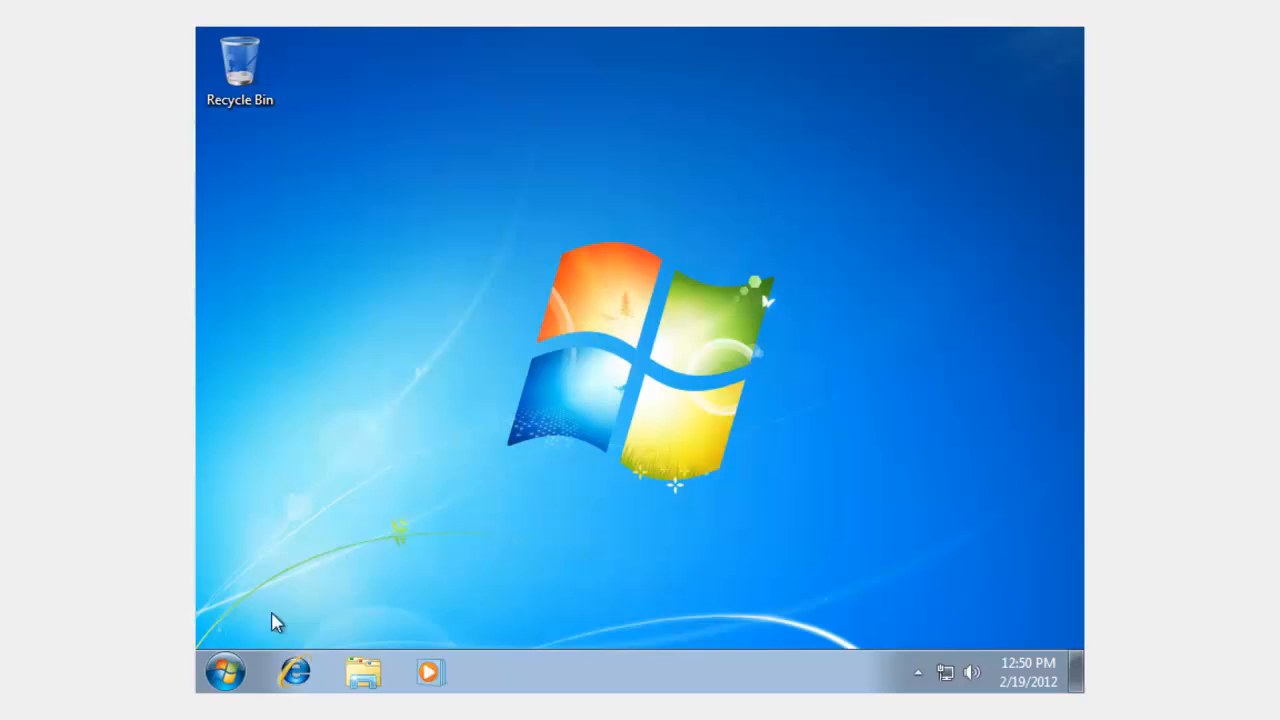
# Open Computer from the Start menu, showing CD Drive (D:) with VirtualBox Guest Additions
pyautogui.click(224, 671)
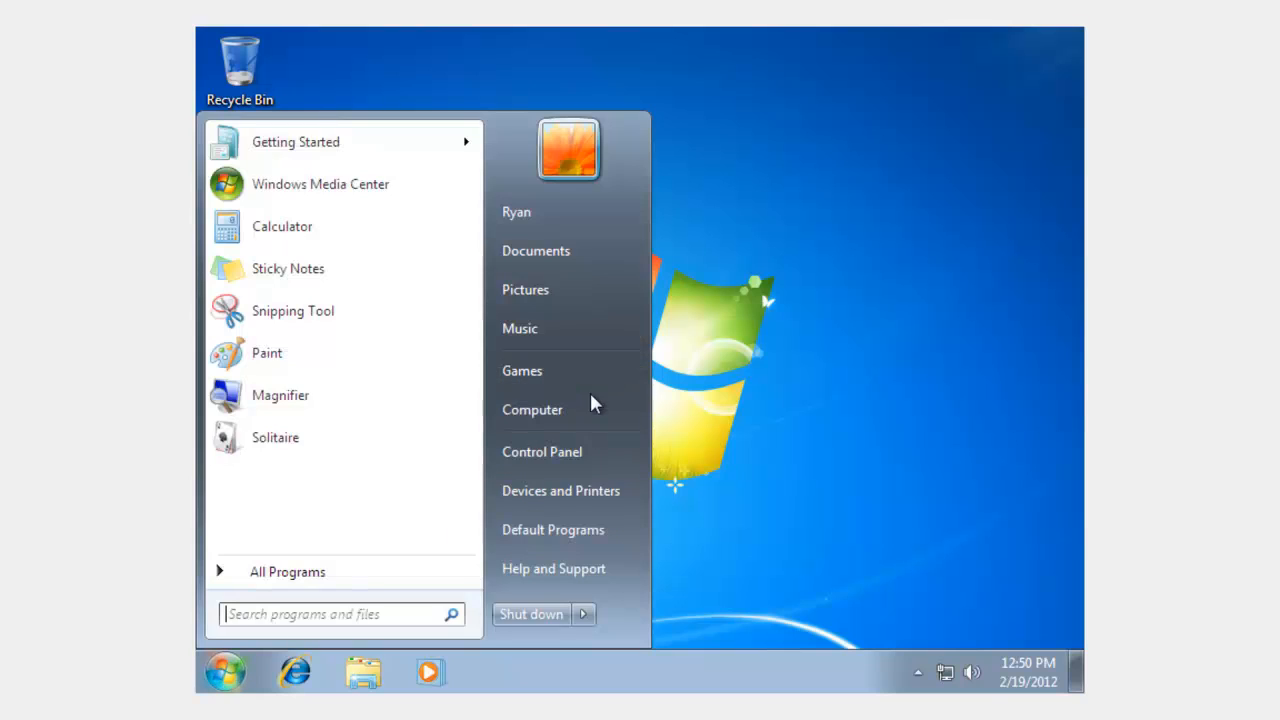
pyautogui.click(532, 409)
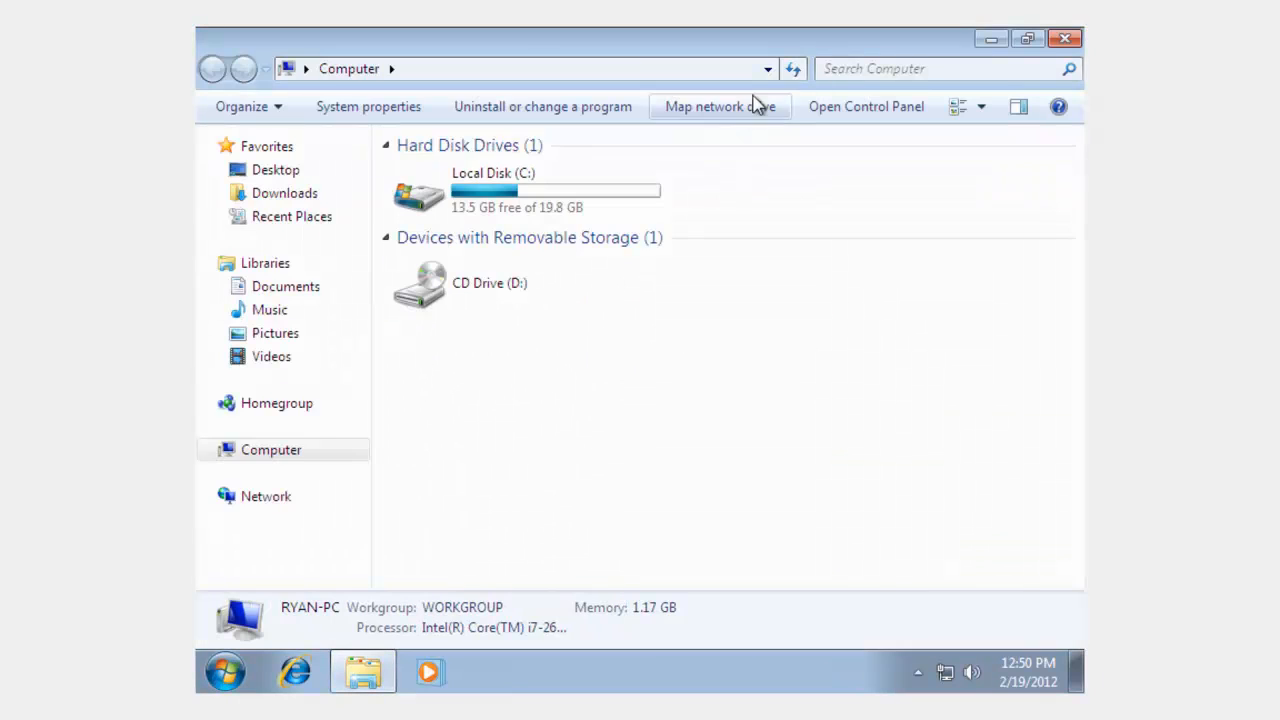
pyautogui.moveTo(640, 38); pyautogui.dragTo(588, 72)
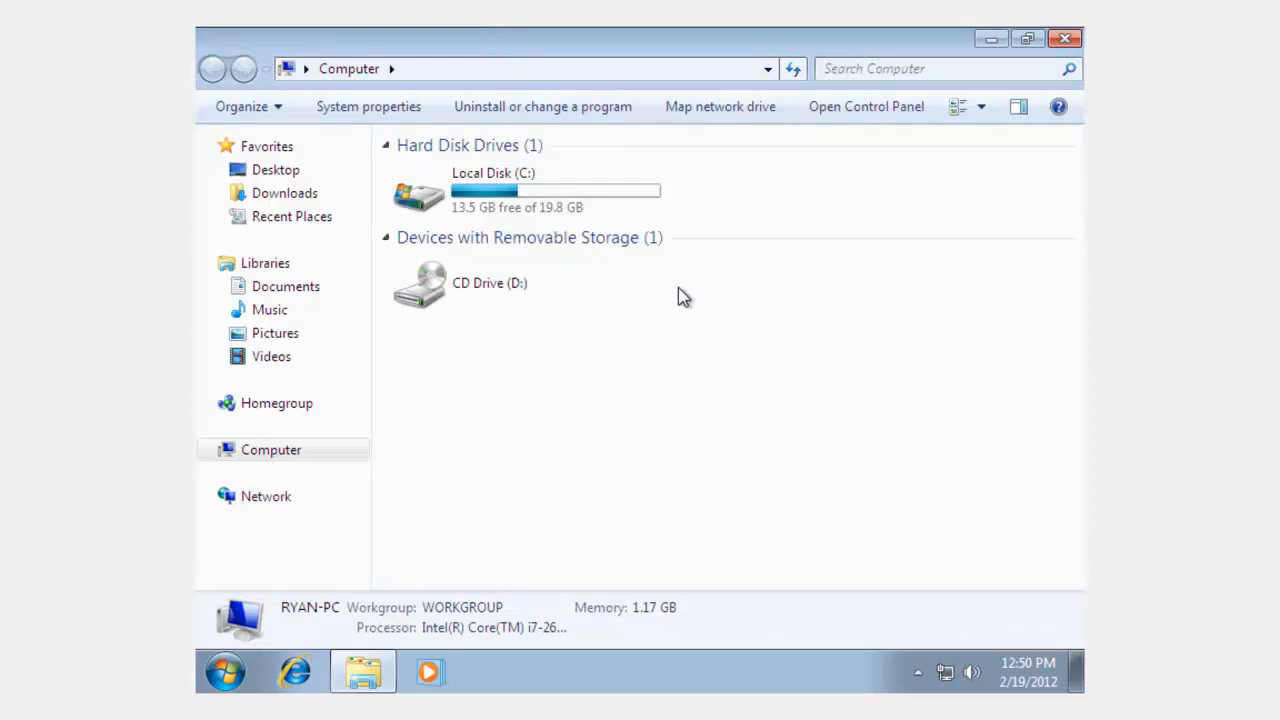
pyautogui.click(489, 283)
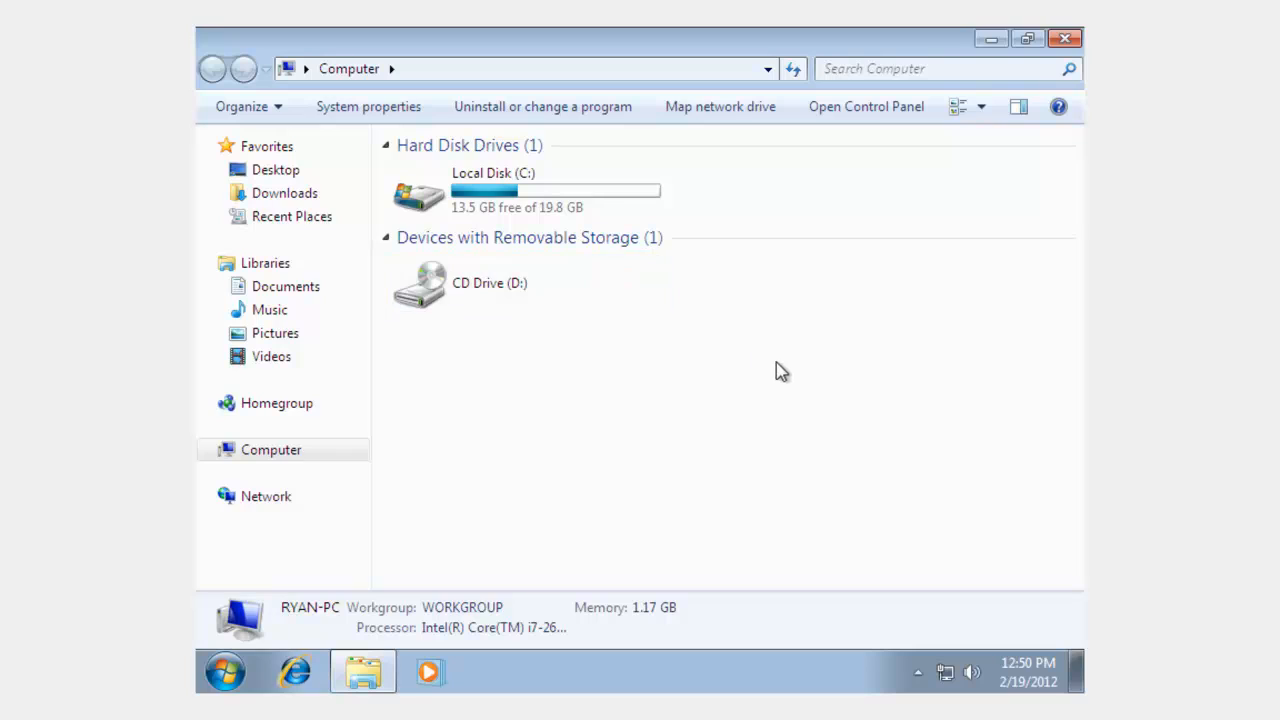
pyautogui.moveTo(838, 341)
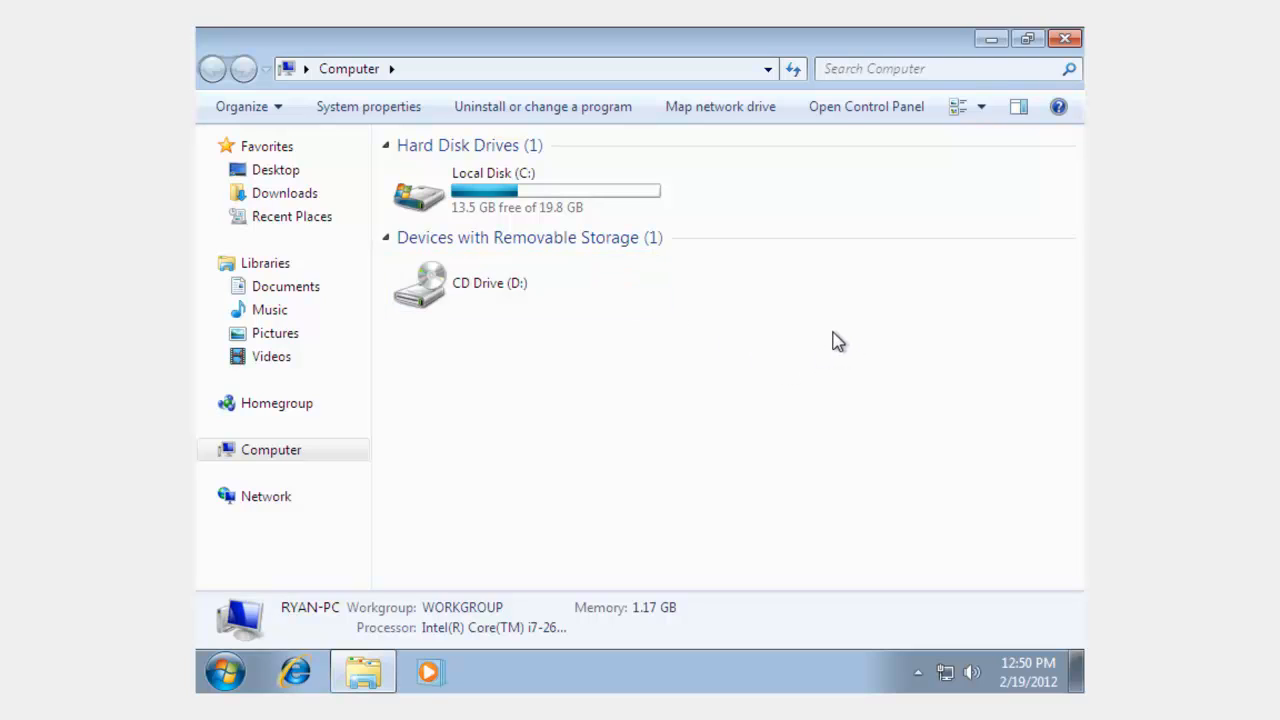
pyautogui.moveTo(787, 348)
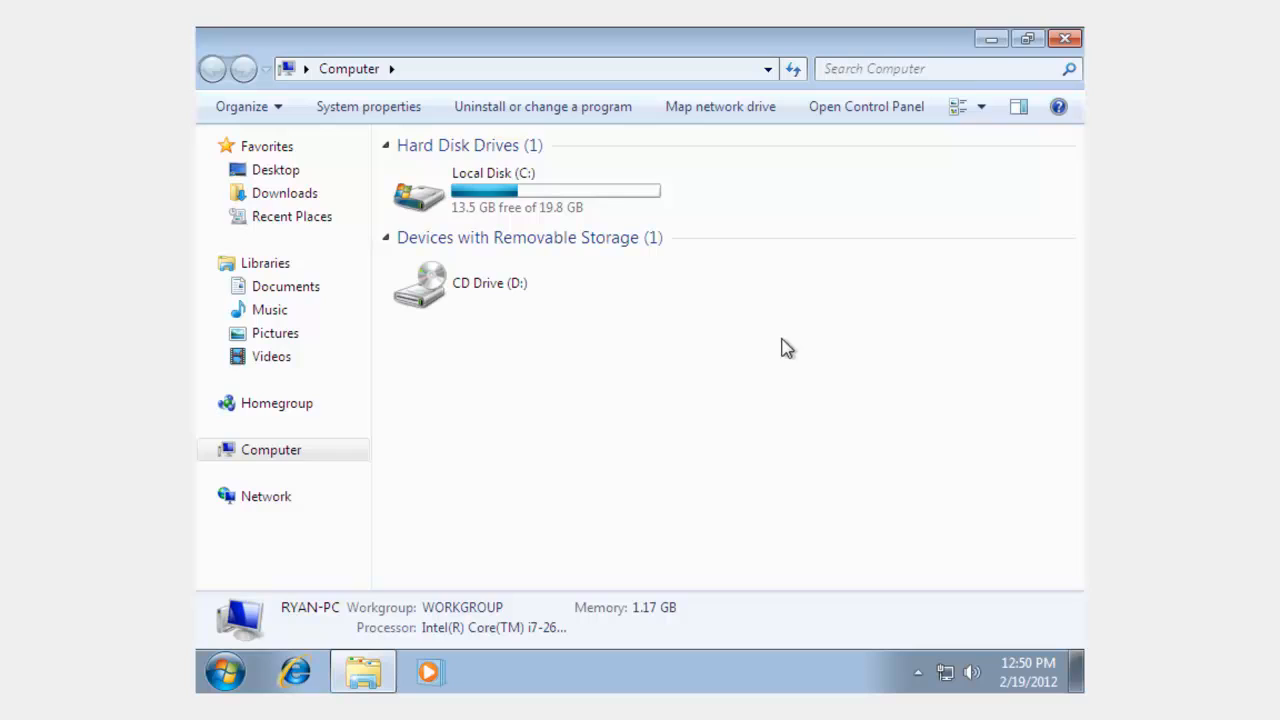
pyautogui.moveTo(713, 385)
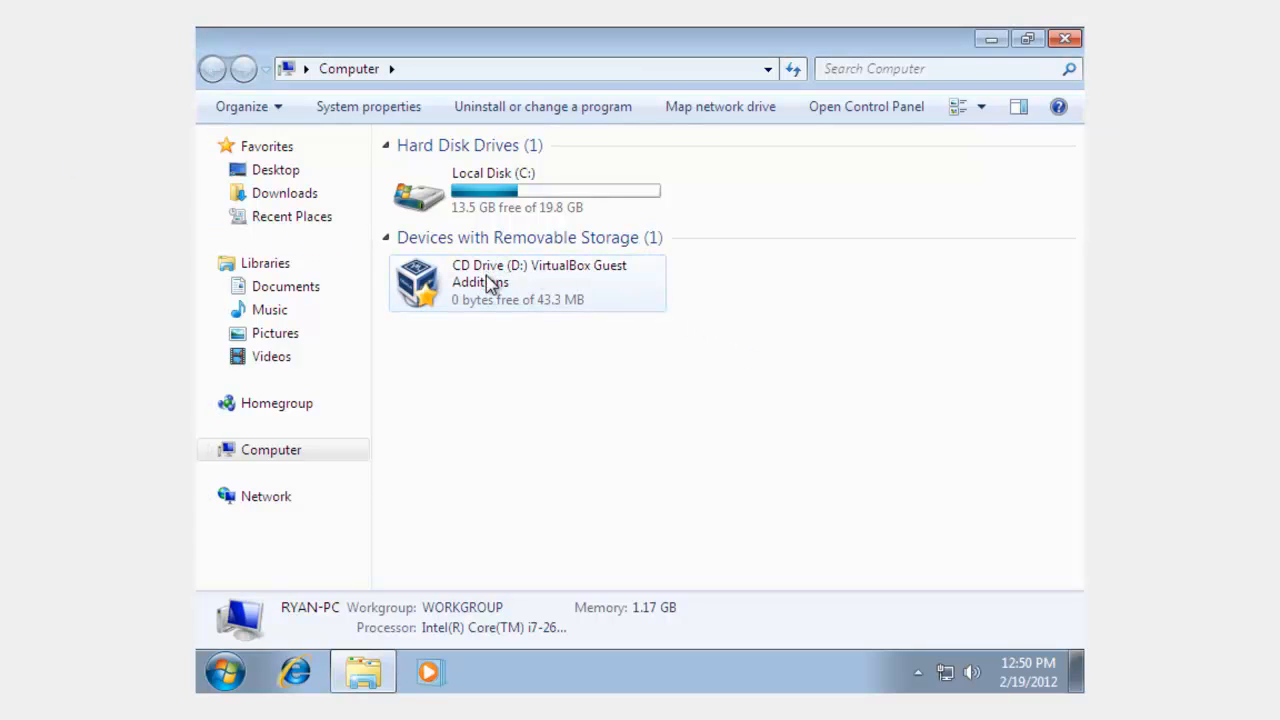
pyautogui.moveTo(505, 285)
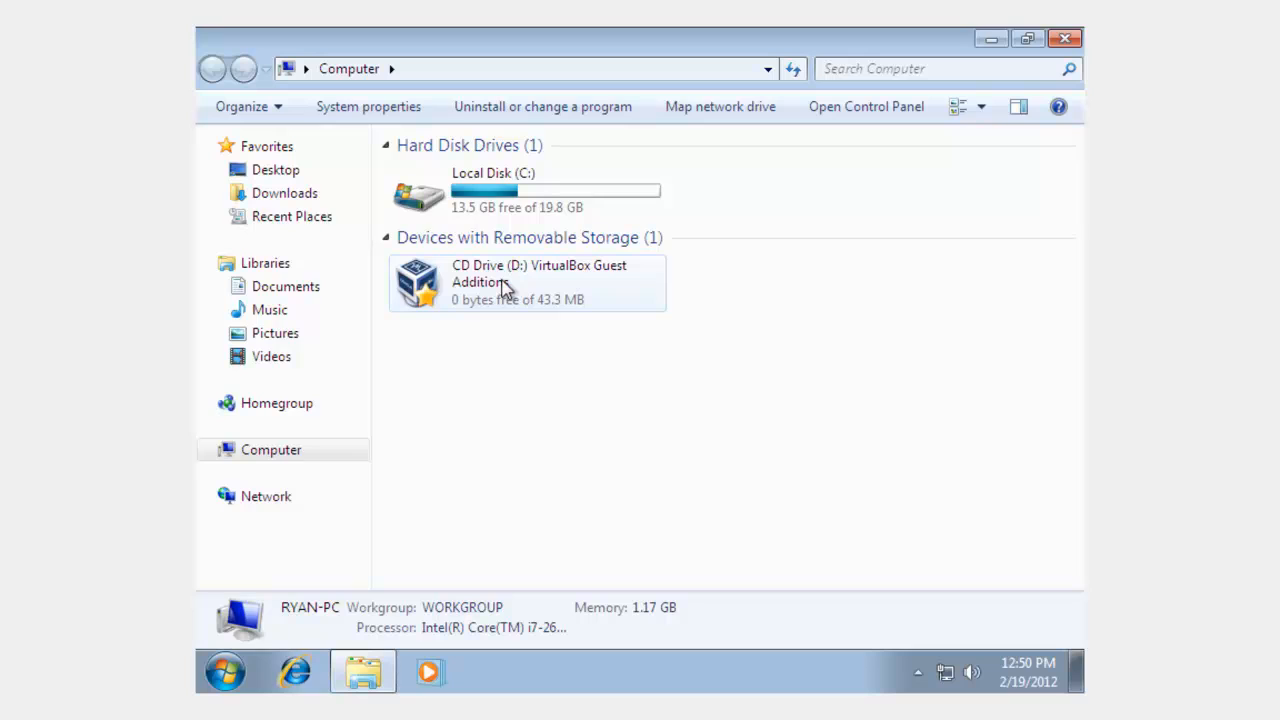
# Select the Guest Additions drive, approve UAC, dismiss the usage message, and open AutoPlay
pyautogui.click(527, 283)
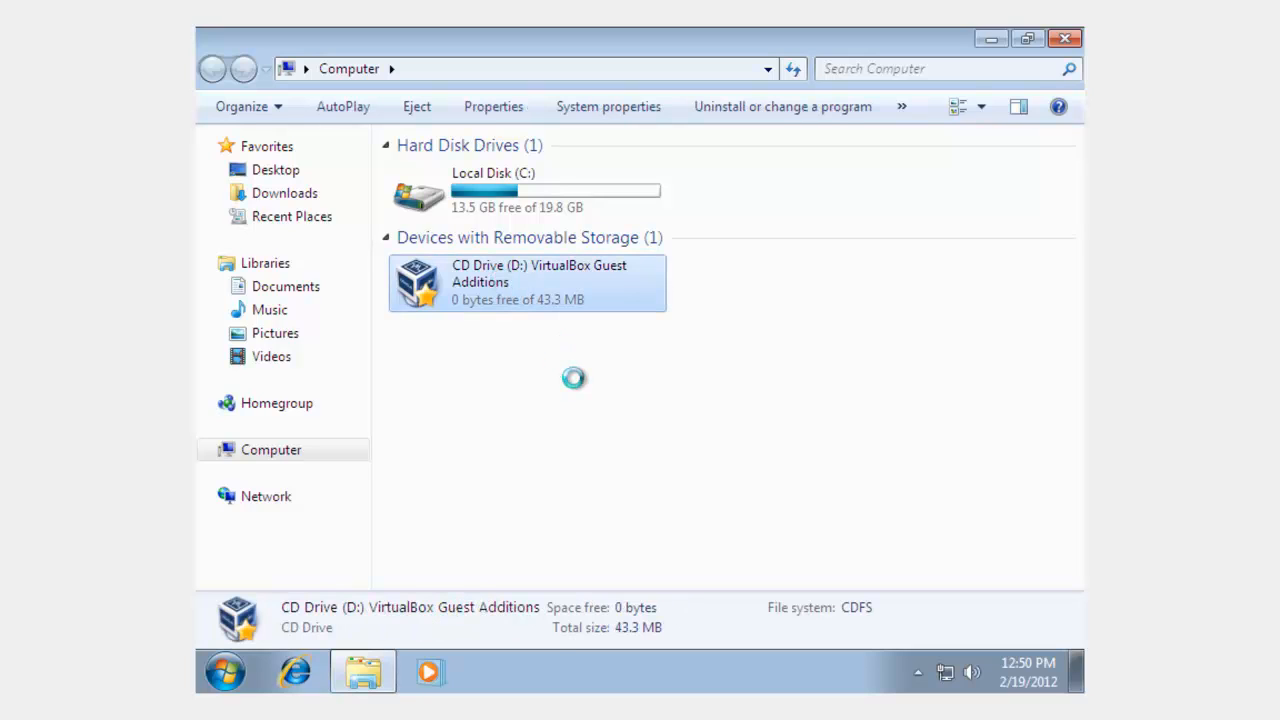
pyautogui.moveTo(580, 388)
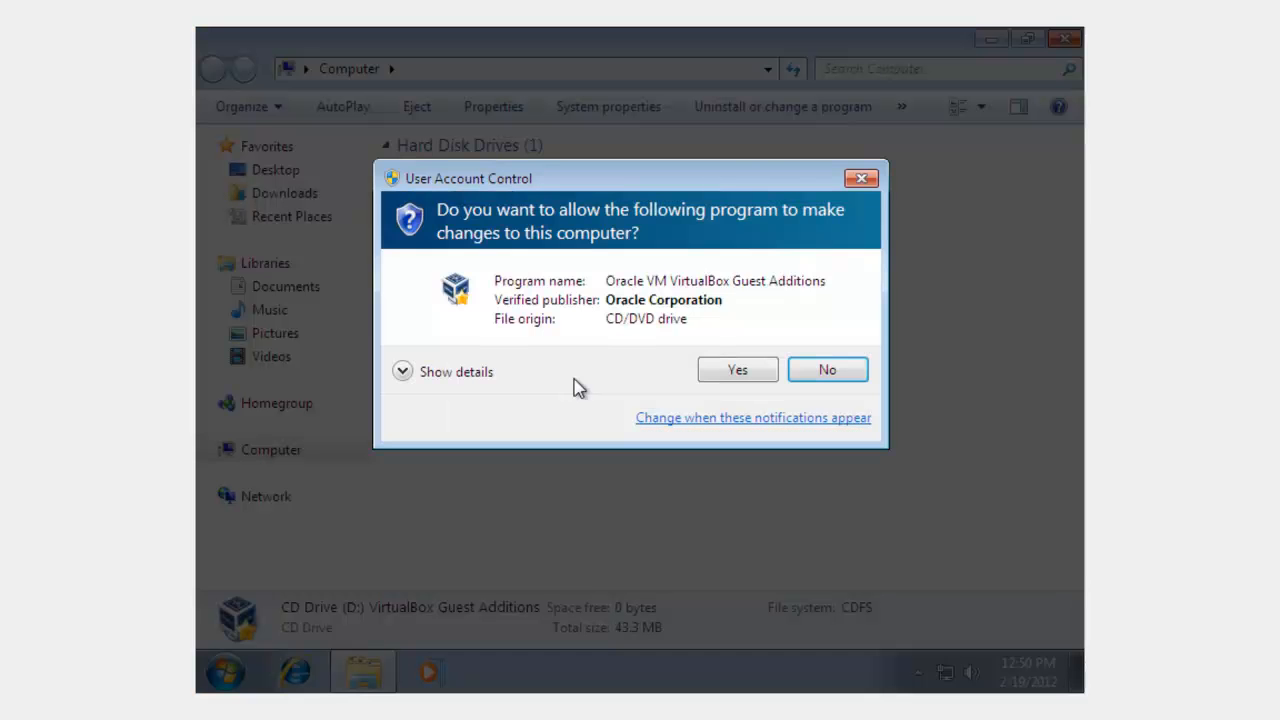
pyautogui.click(737, 369)
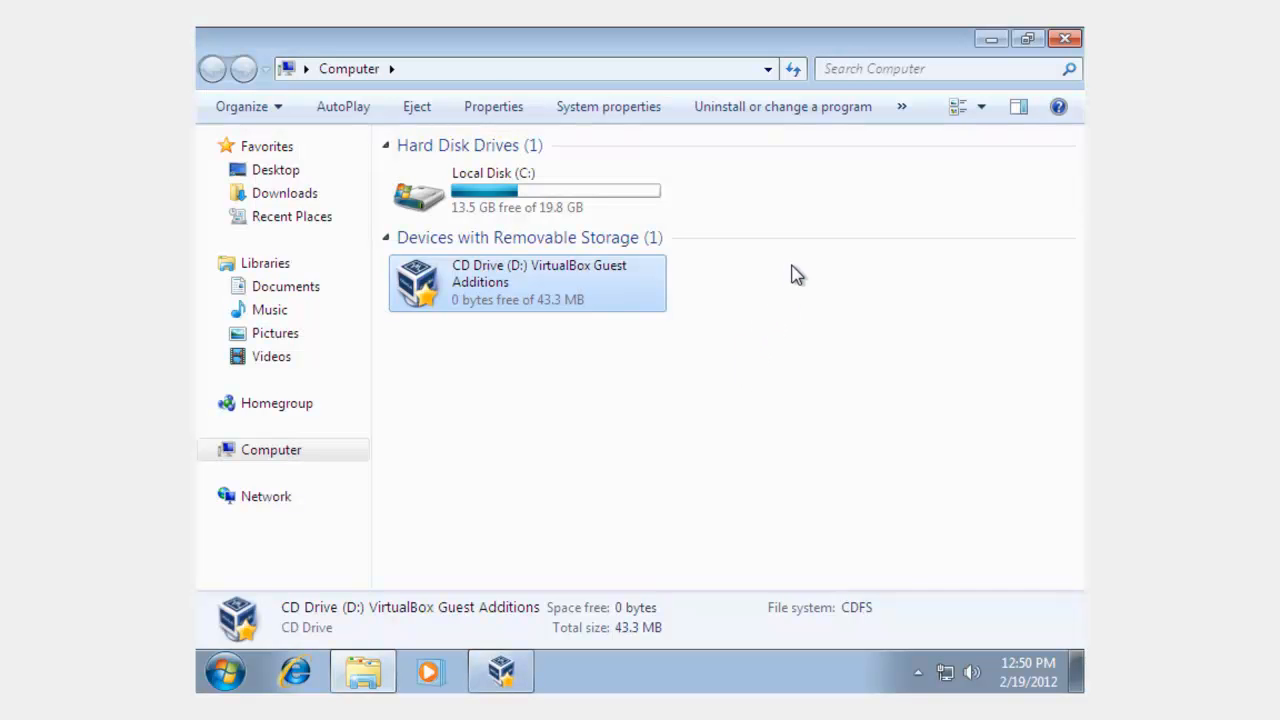
pyautogui.moveTo(415, 478)
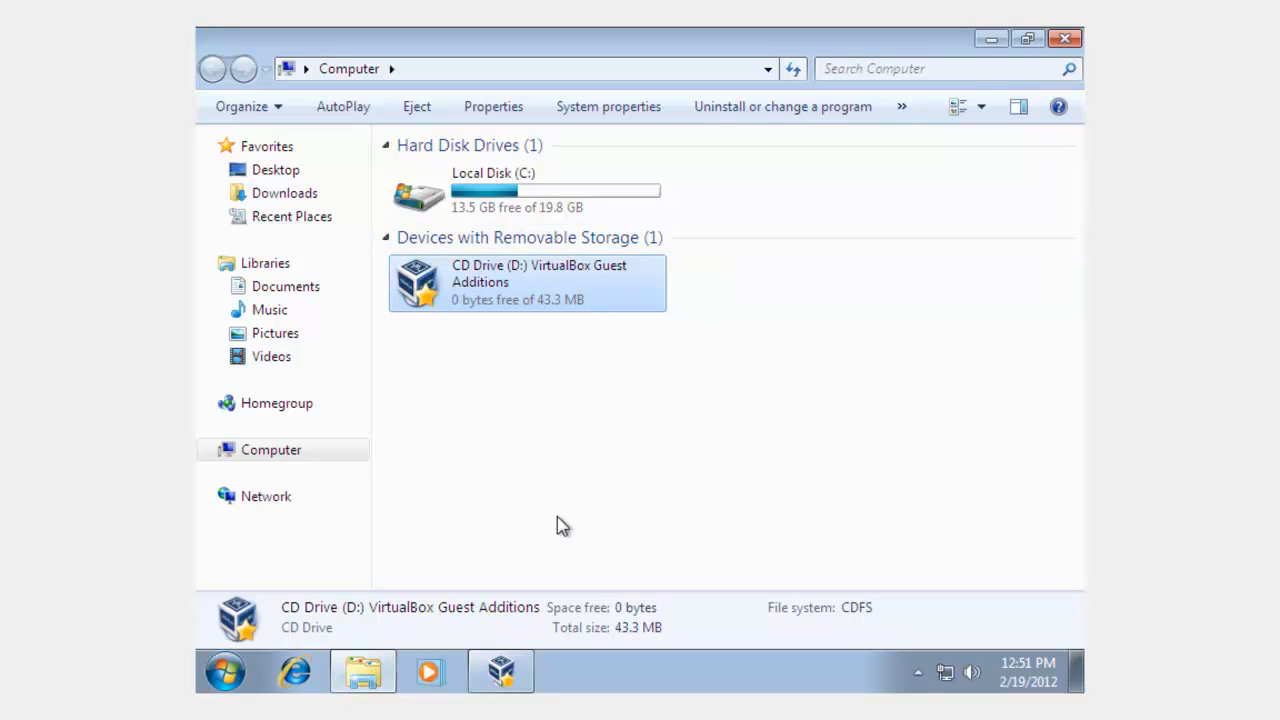
pyautogui.click(500, 670)
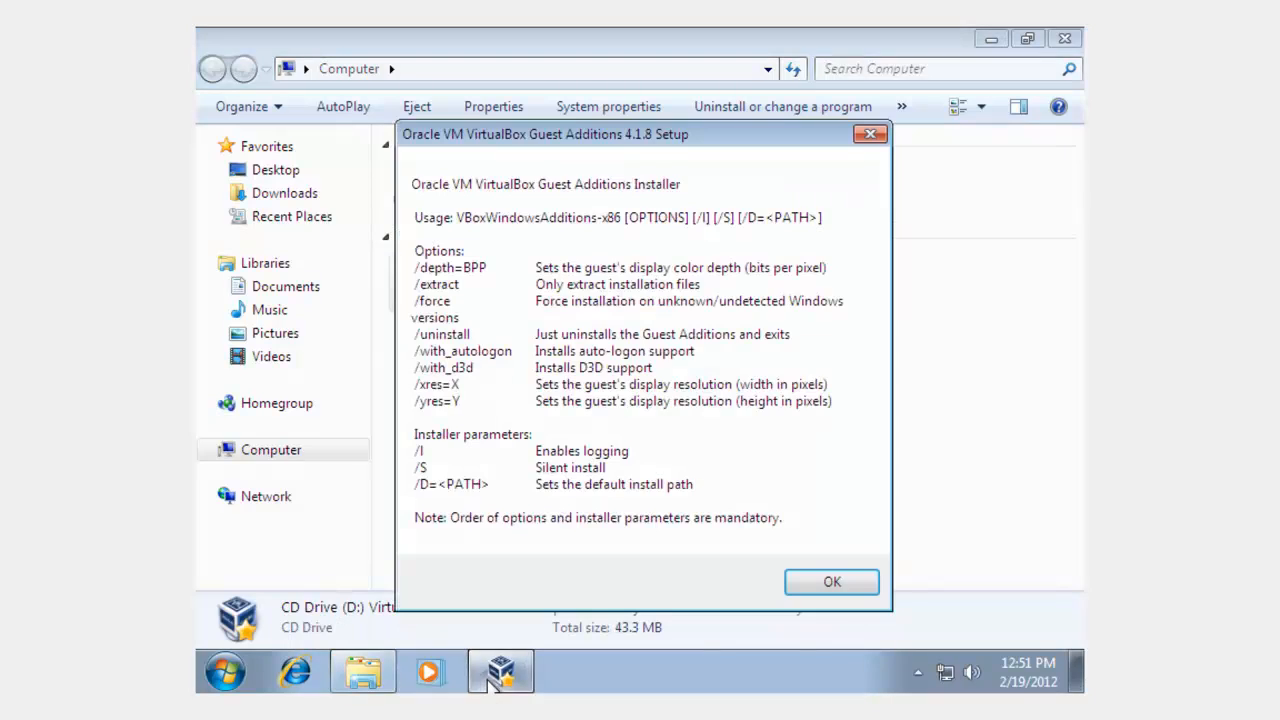
pyautogui.click(831, 581)
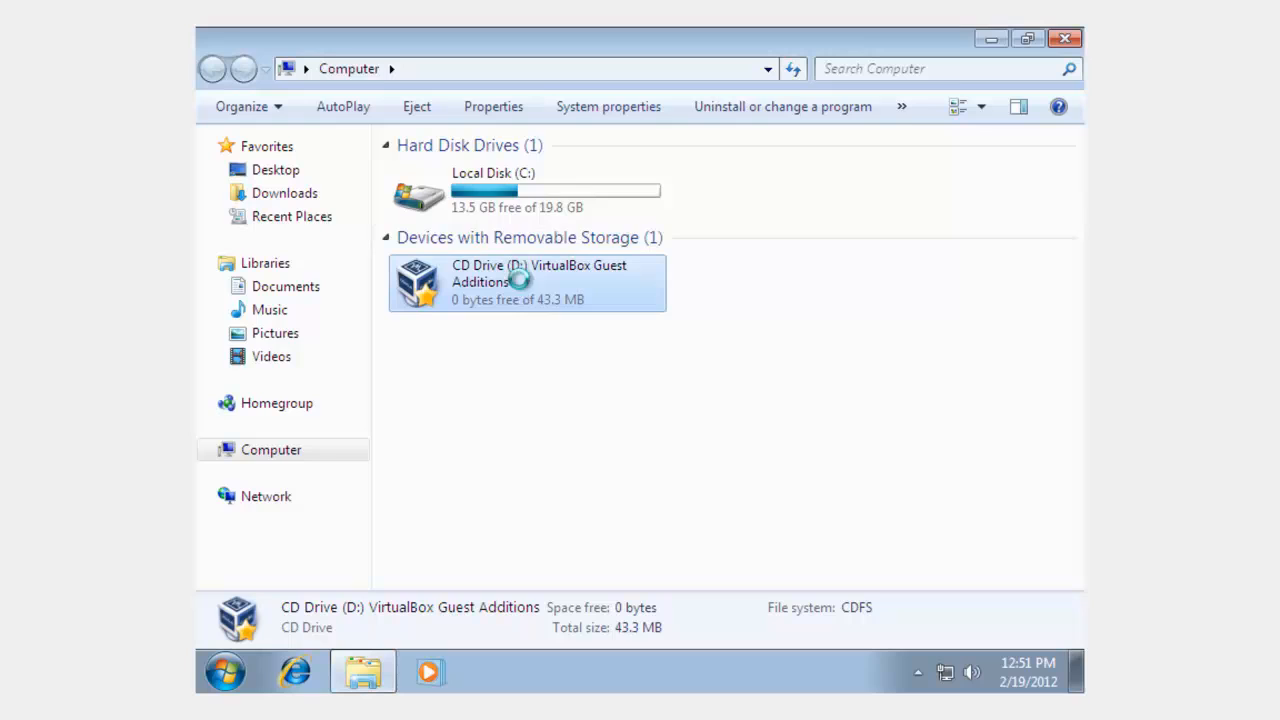
pyautogui.doubleClick(527, 282)
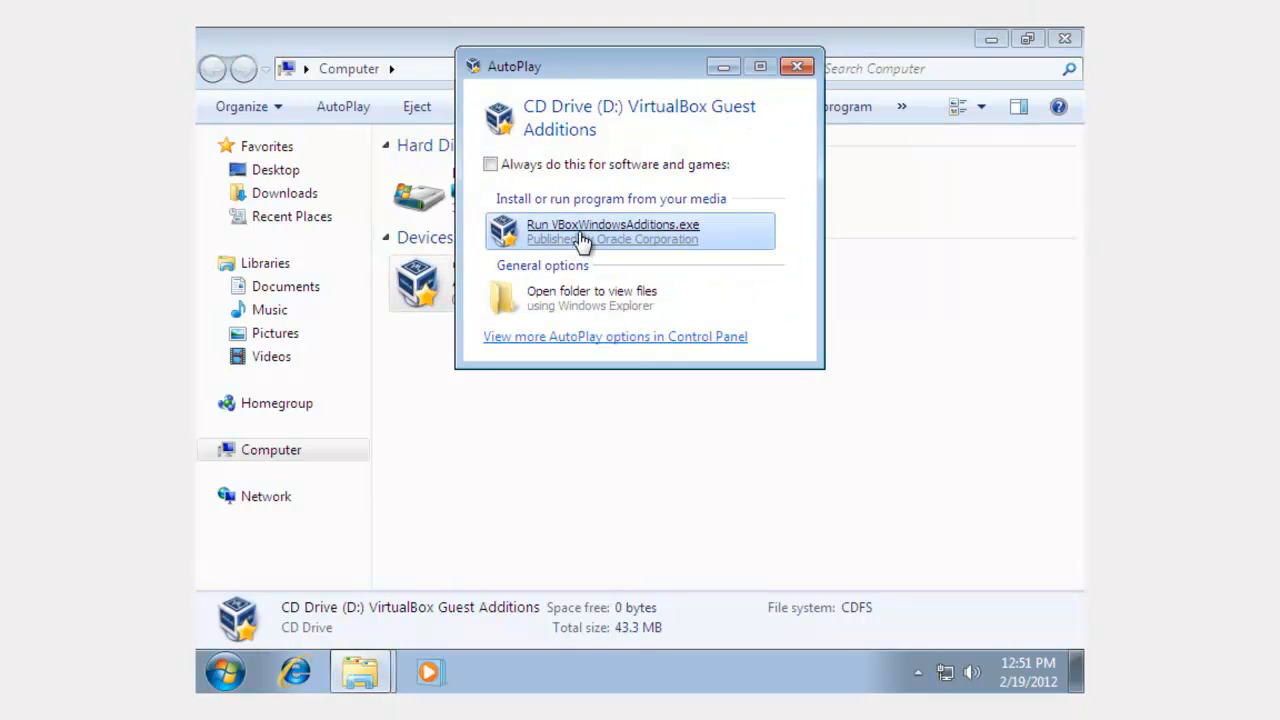
# Run VBoxWindowsAdditions.exe and advance the 4.1.8 wizard past the default install folder
pyautogui.click(797, 66)
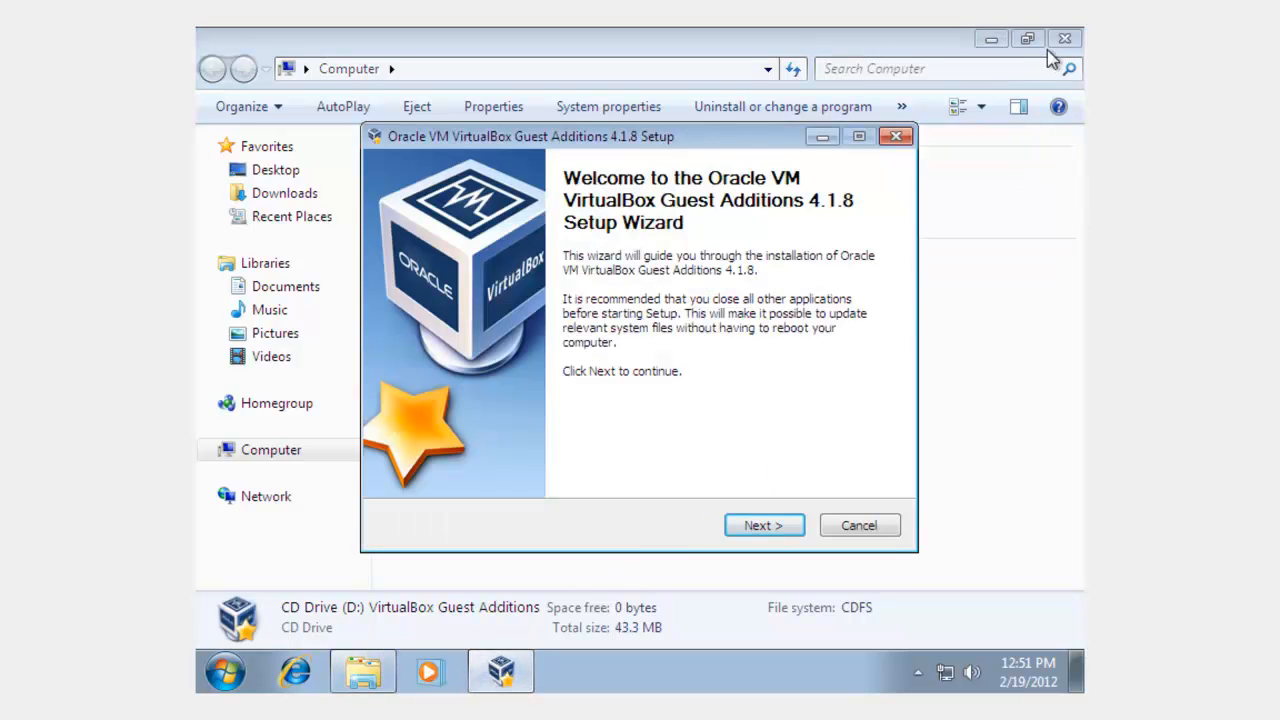
pyautogui.click(763, 525)
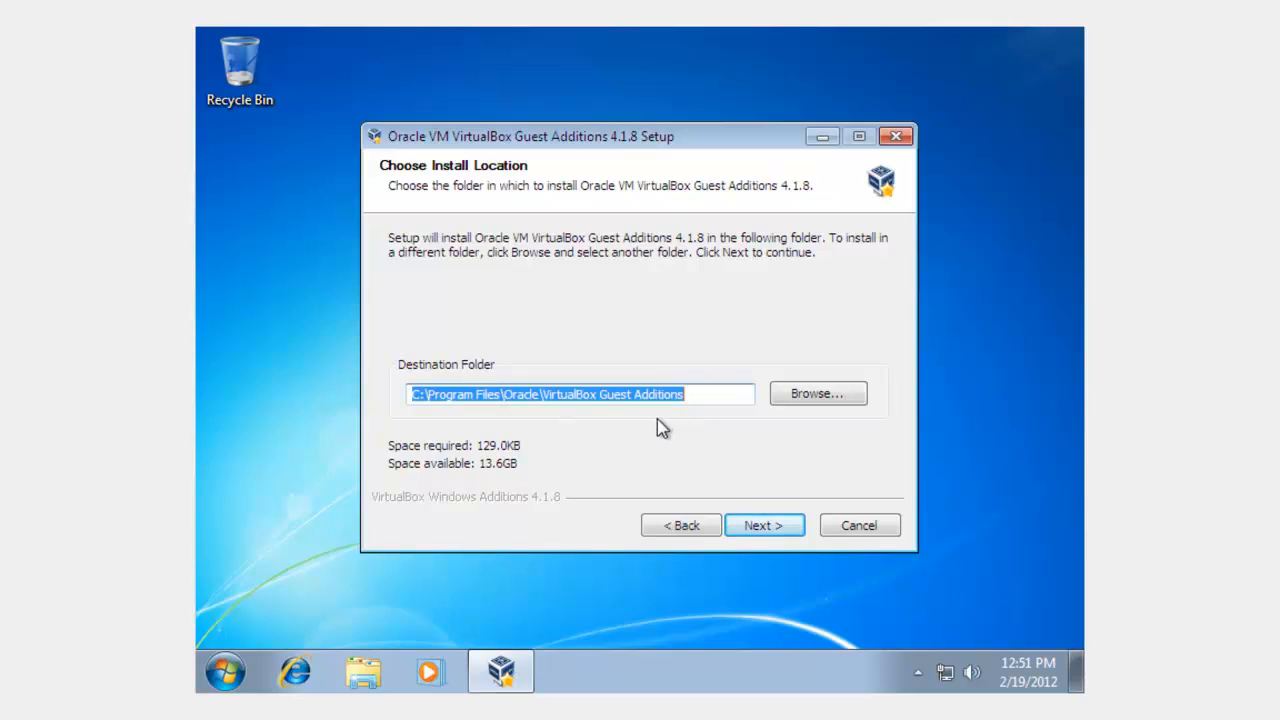
pyautogui.click(763, 525)
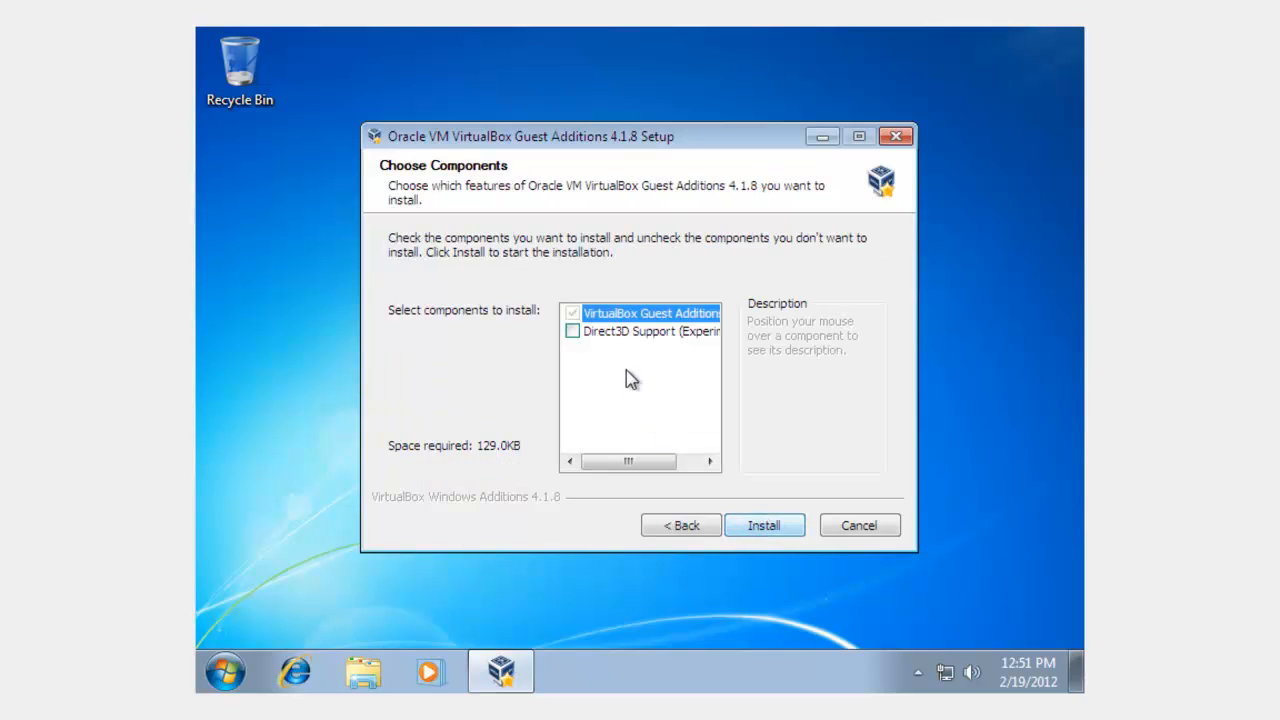
pyautogui.moveTo(665, 331)
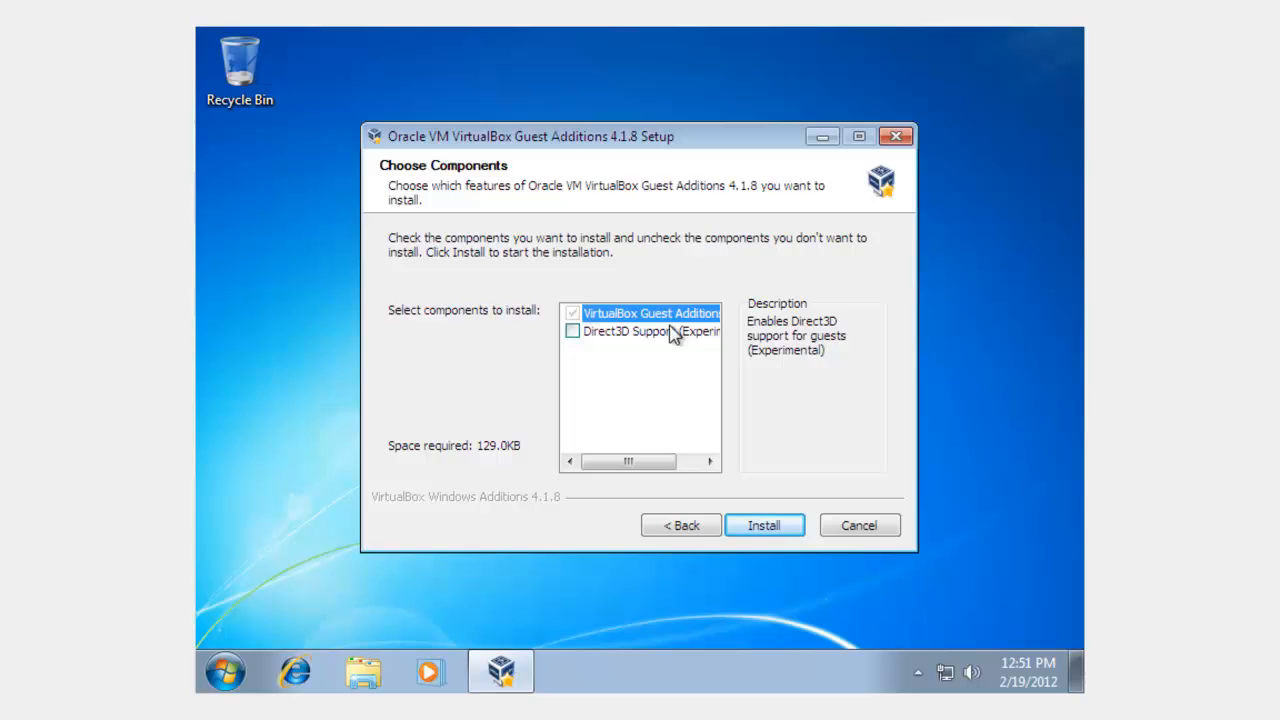
pyautogui.moveTo(583, 384)
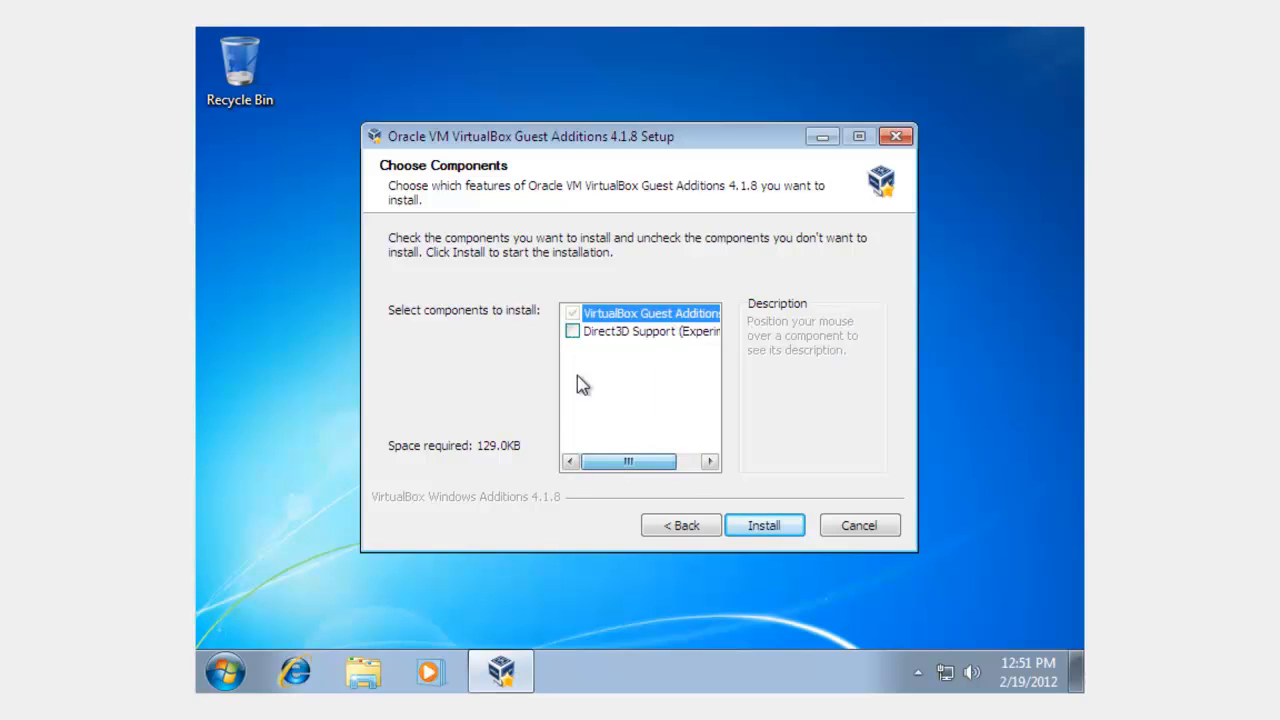
# Decline basic Direct3D support, keeping the experimental WDDM driver for Aero
pyautogui.click(763, 525)
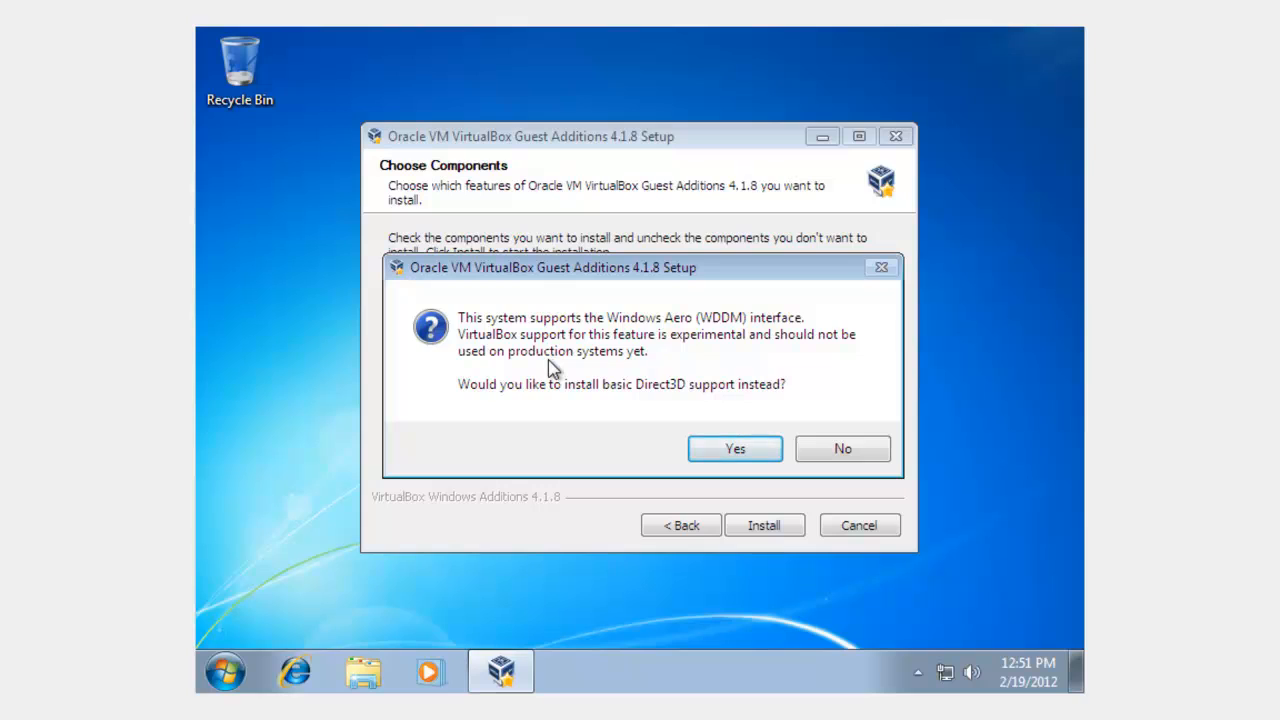
pyautogui.moveTo(537, 416)
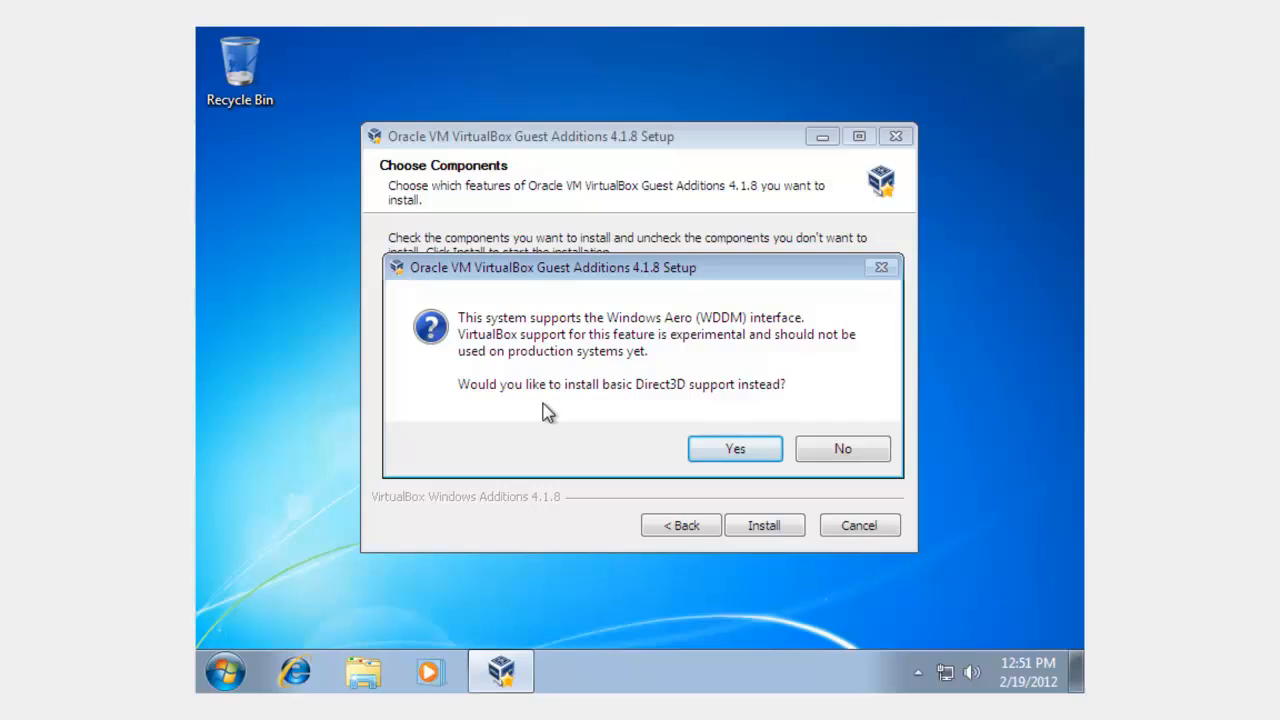
pyautogui.moveTo(903, 430)
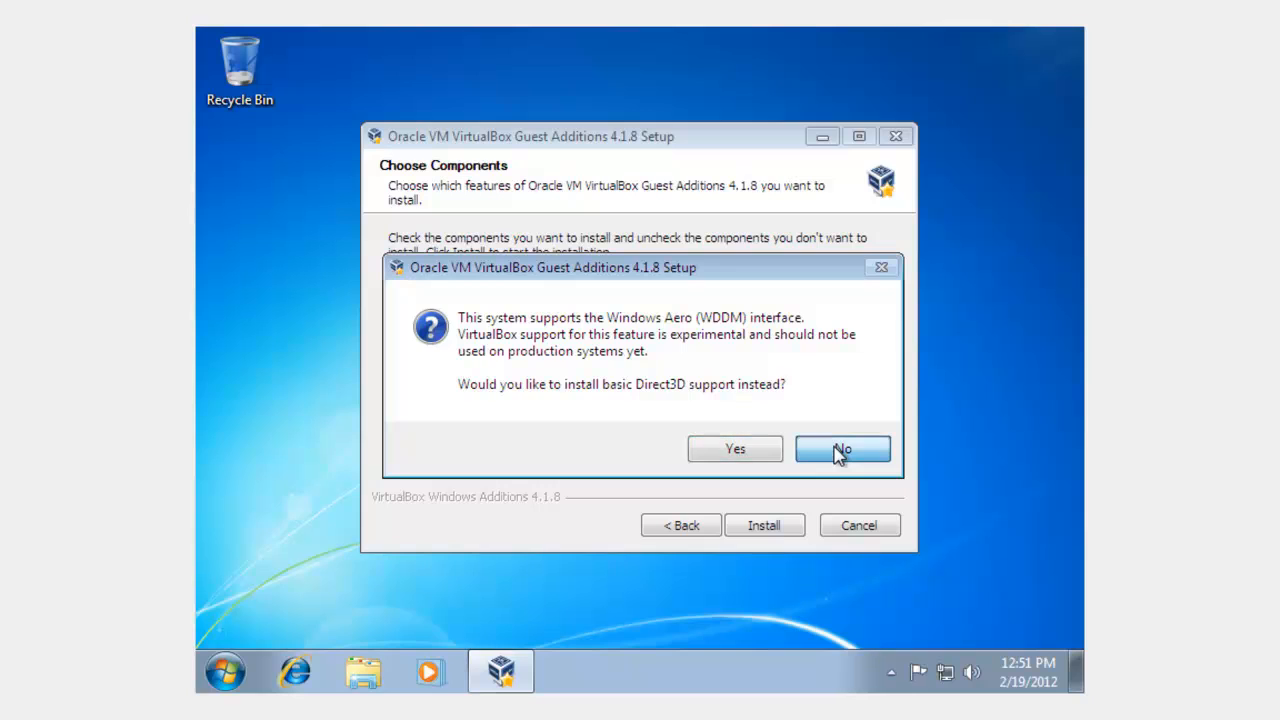
pyautogui.click(842, 448)
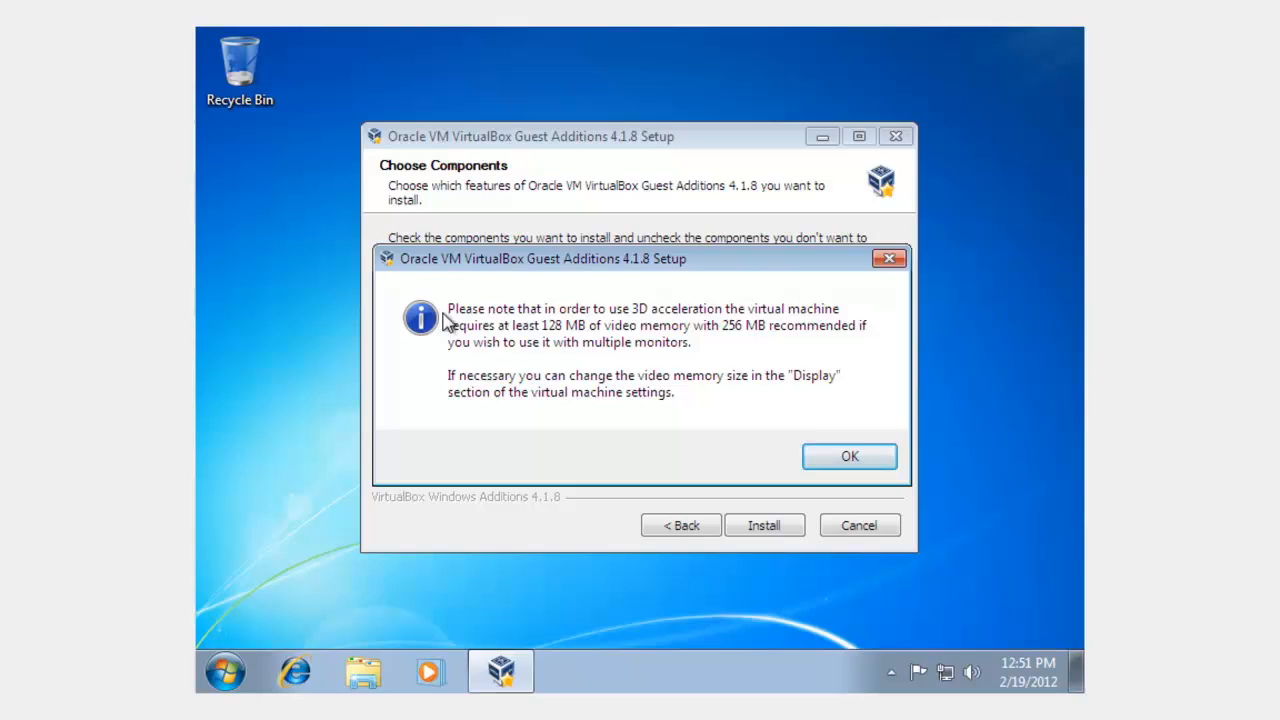
pyautogui.moveTo(680, 390)
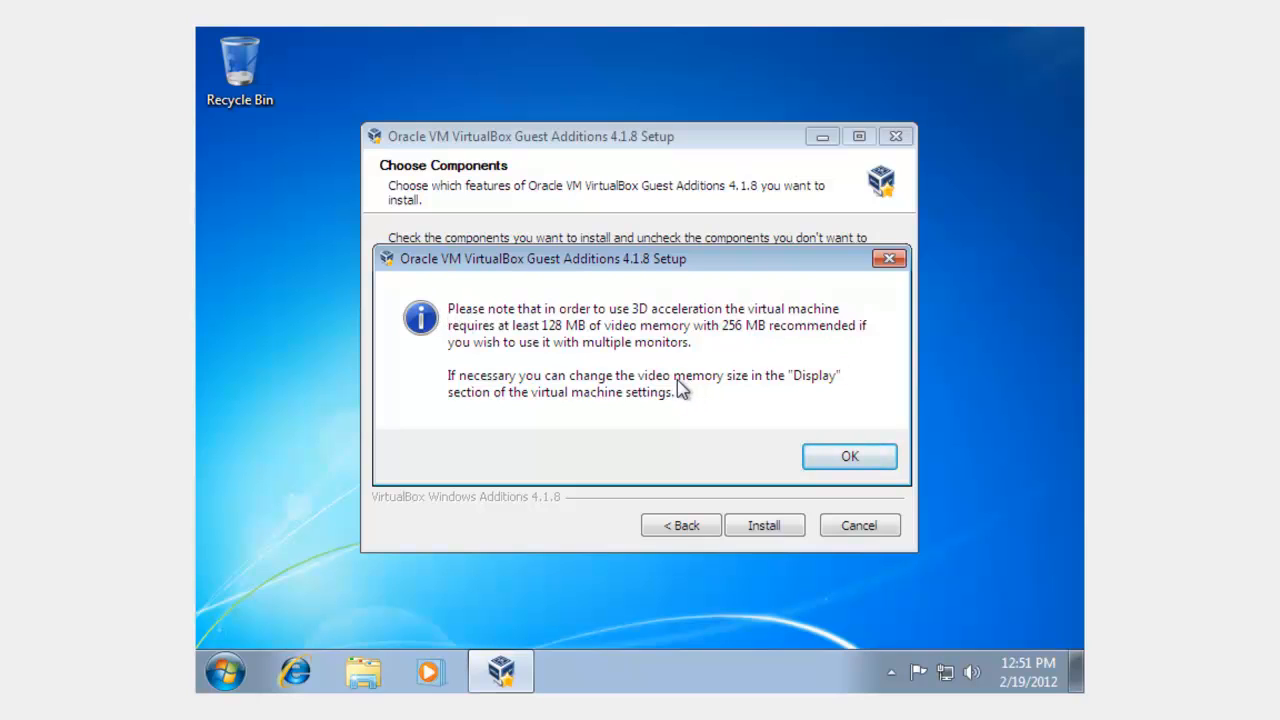
pyautogui.moveTo(725, 383)
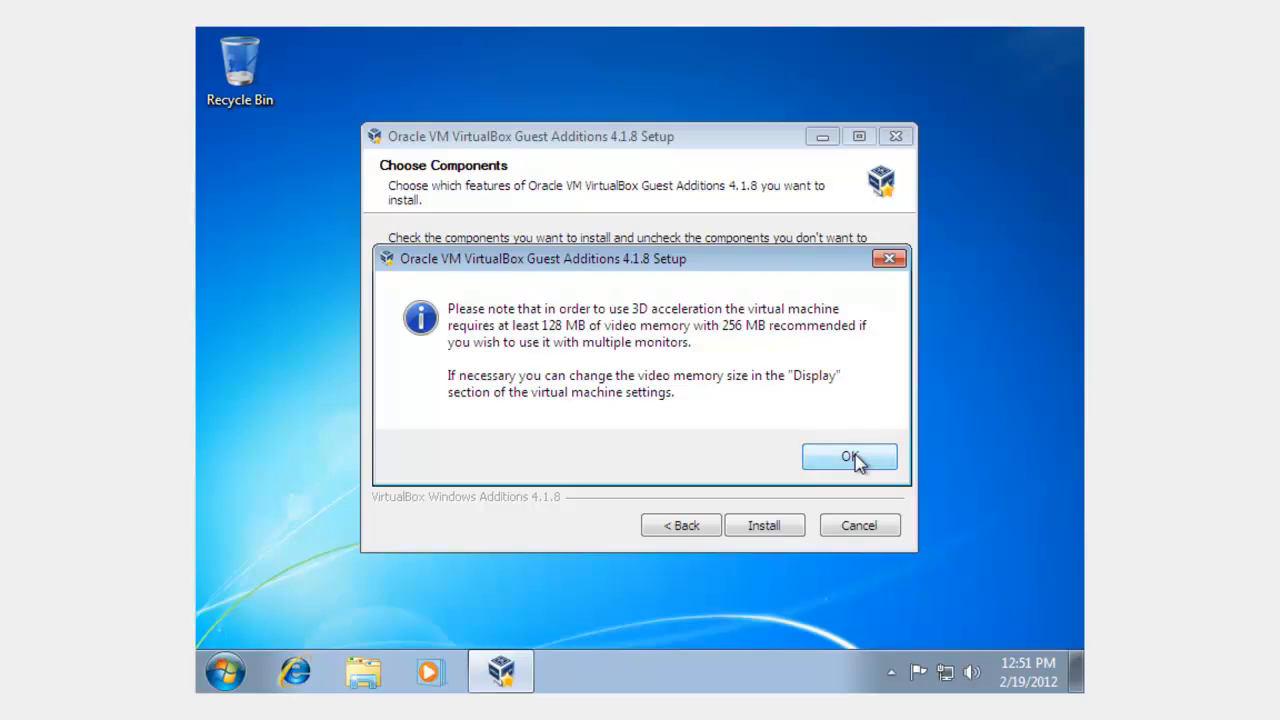
# Acknowledge the 128 MB video memory notice and always trust Oracle Corporation software
pyautogui.click(849, 457)
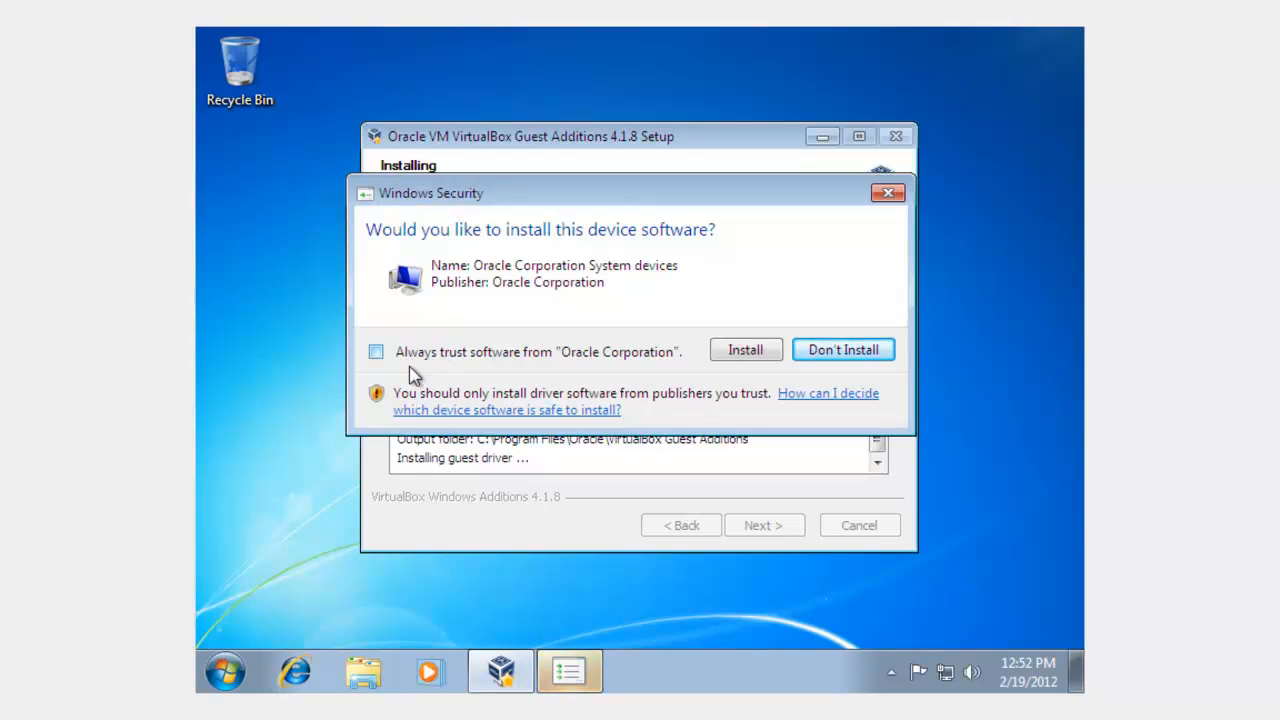
pyautogui.click(375, 351)
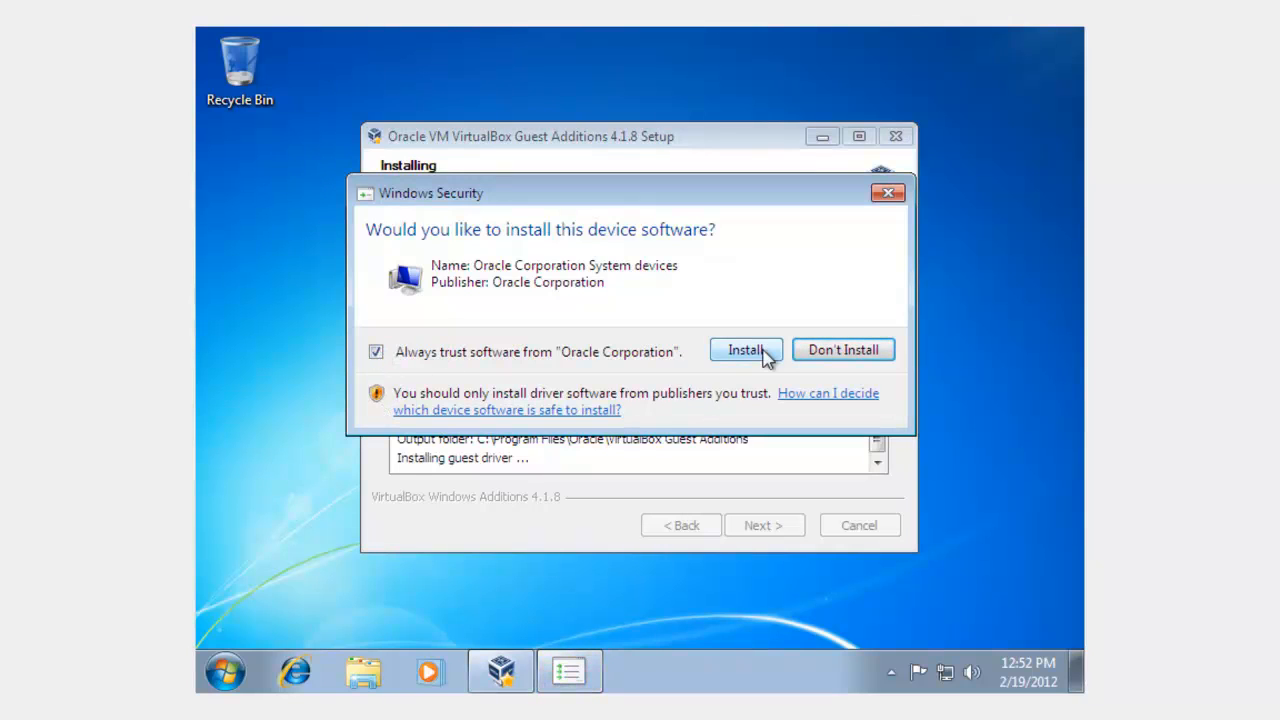
# Approve installing the Oracle system device software in Windows Security
pyautogui.click(745, 349)
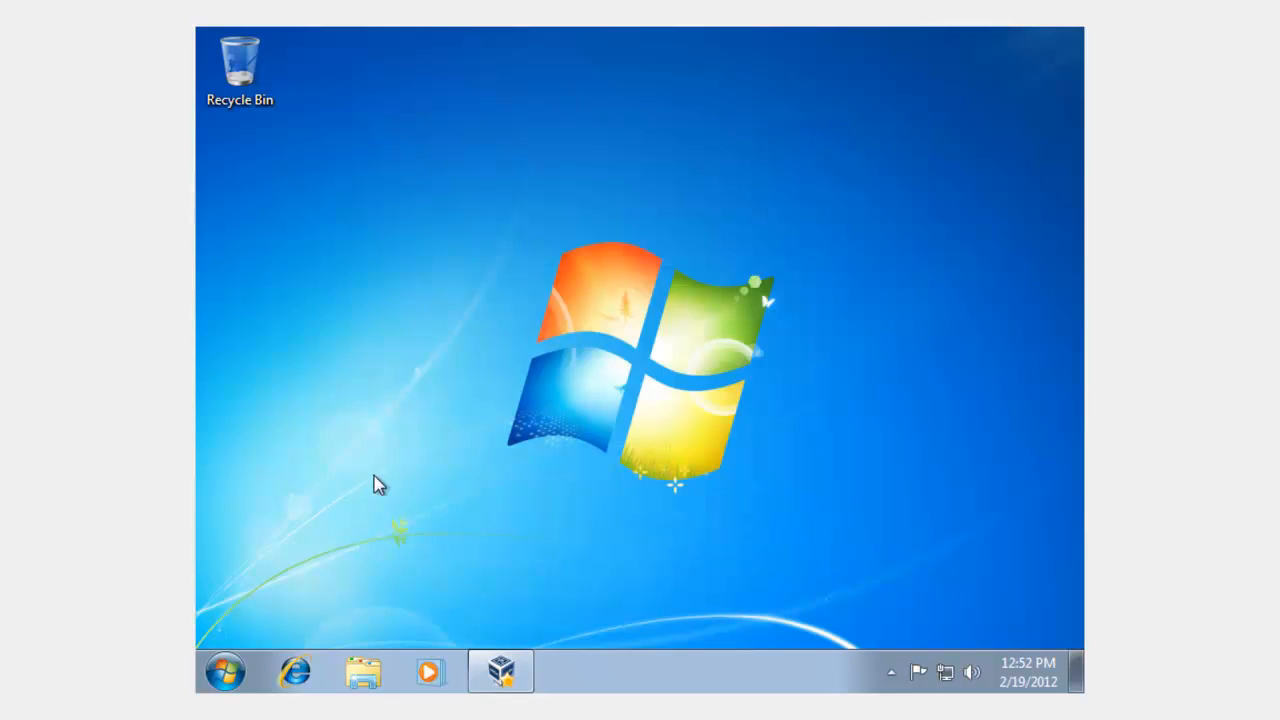
pyautogui.moveTo(500, 670)
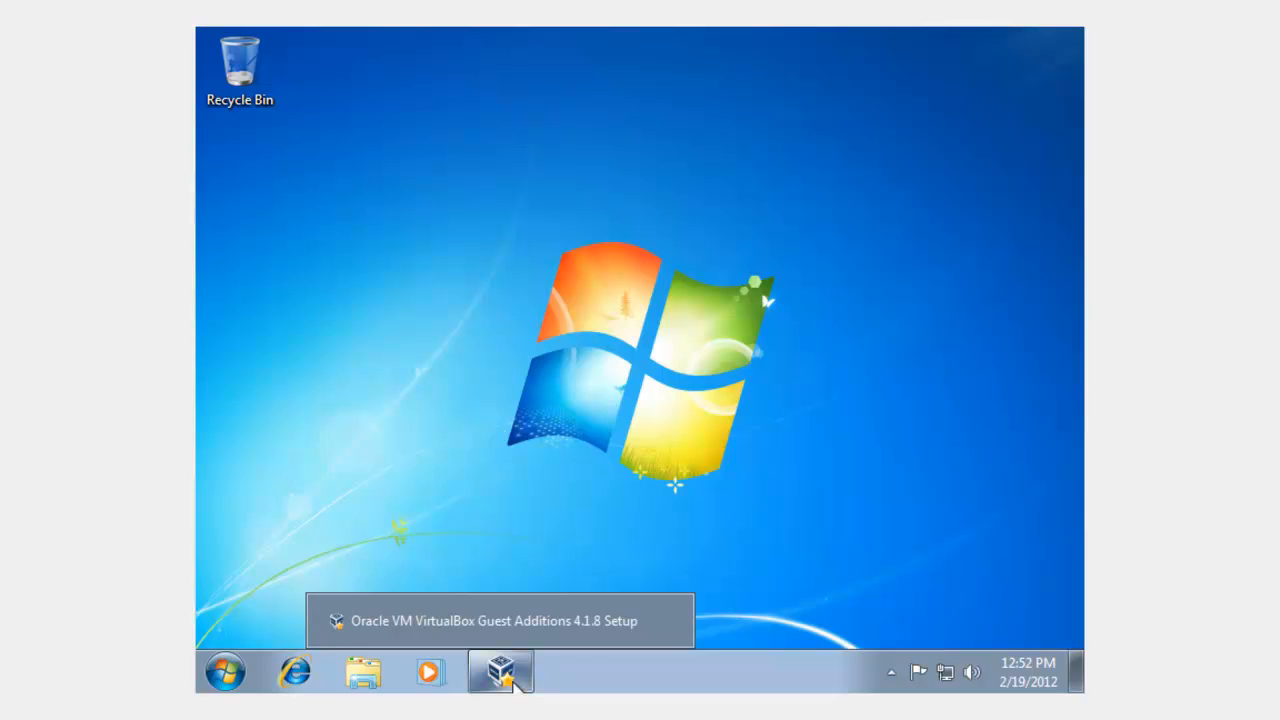
# Restore the setup window, choose 'manually reboot later', finish the wizard, and power off the VM
pyautogui.click(500, 620)
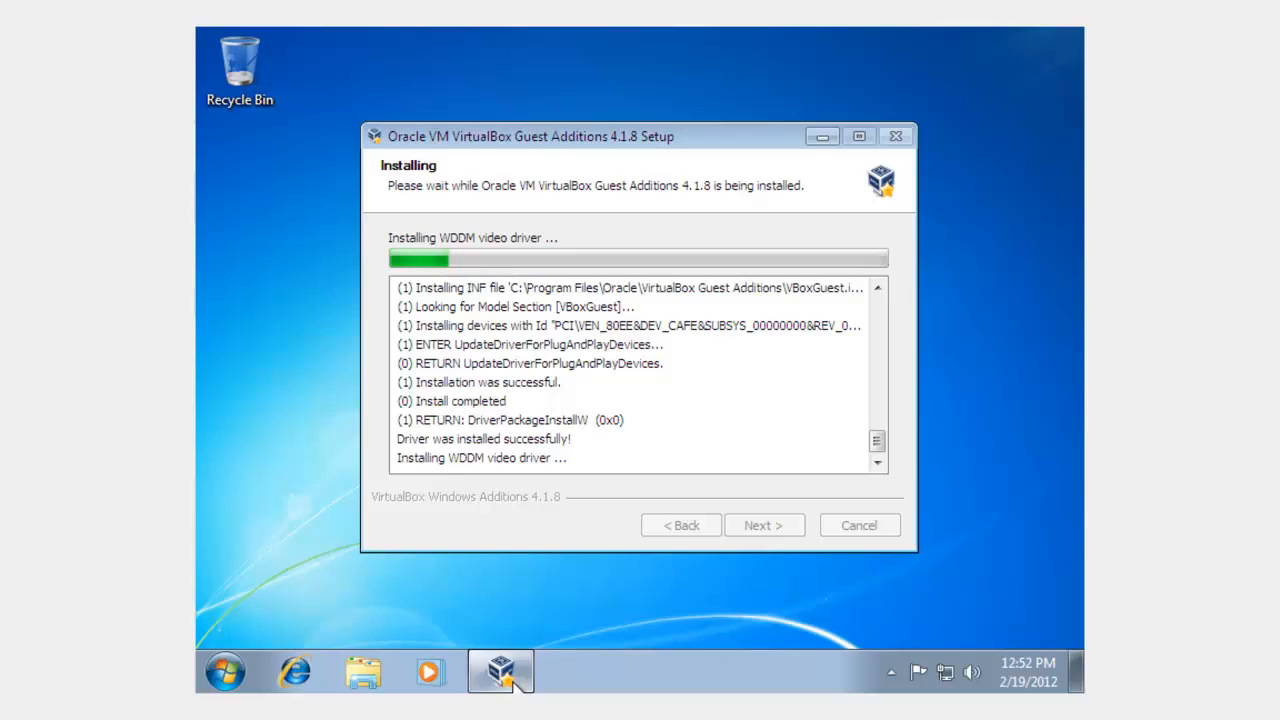
pyautogui.moveTo(603, 415)
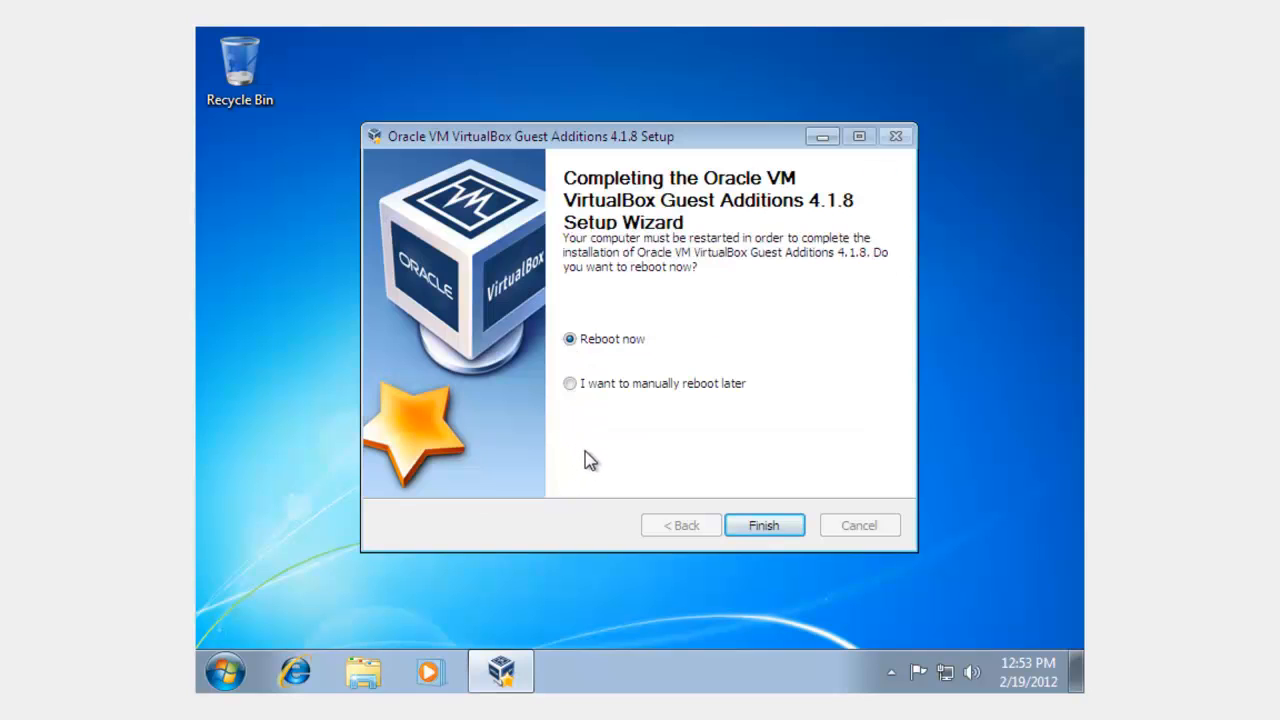
pyautogui.moveTo(570, 383)
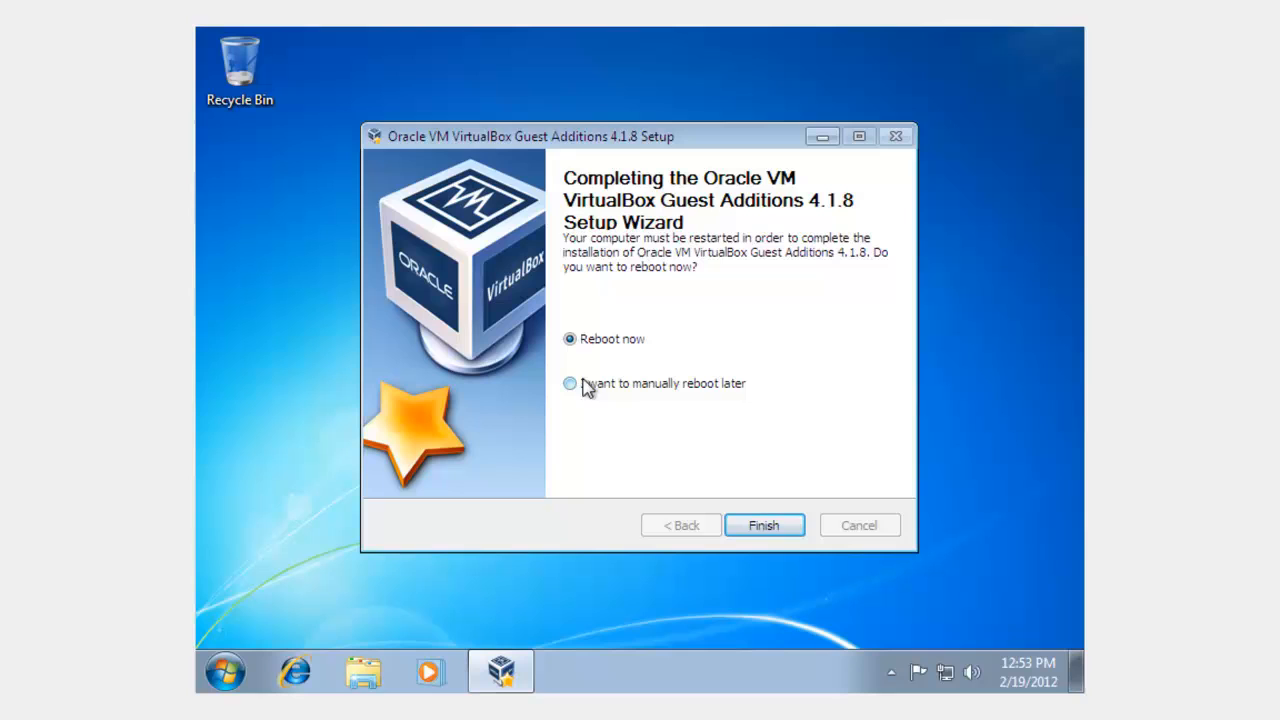
pyautogui.click(570, 383)
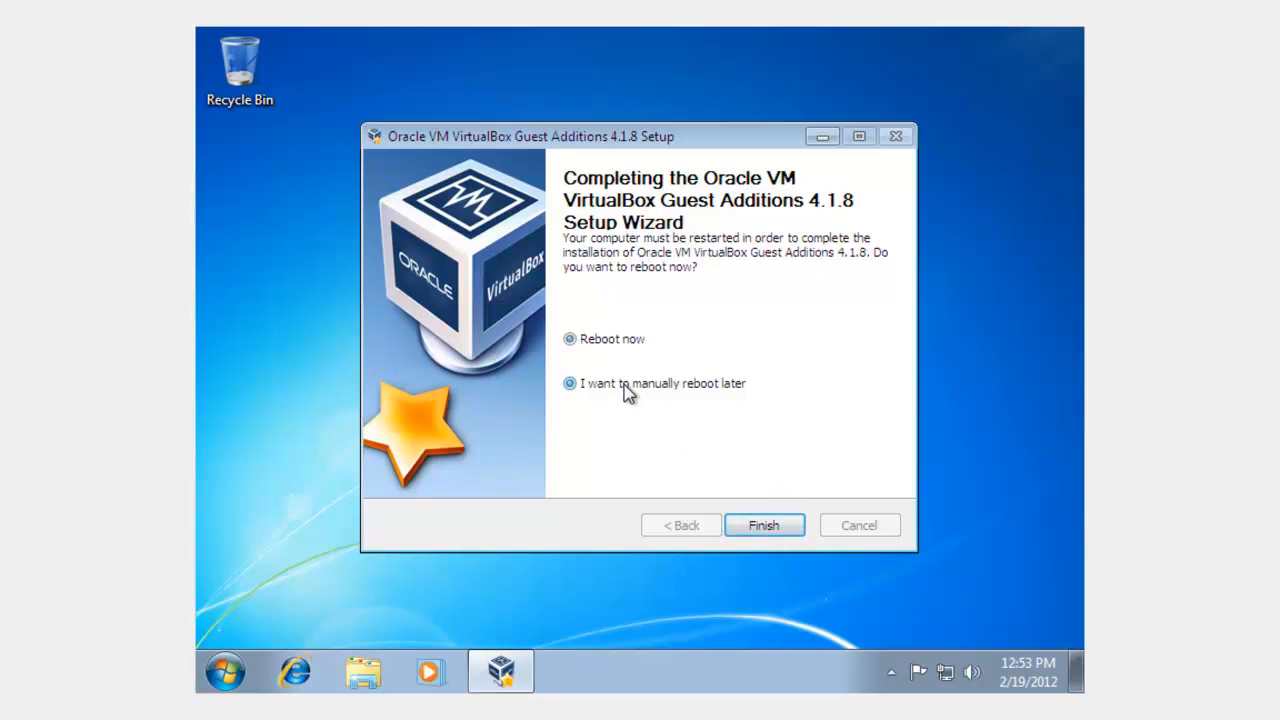
pyautogui.click(763, 525)
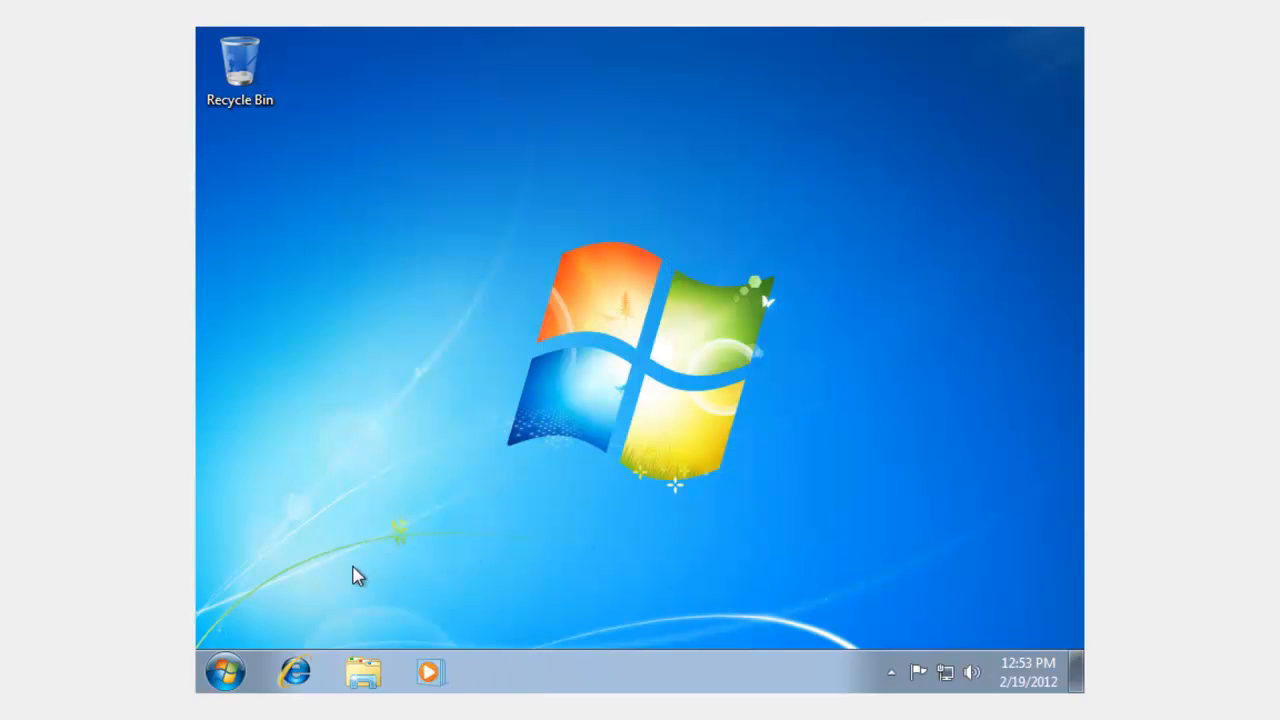
pyautogui.click(224, 671)
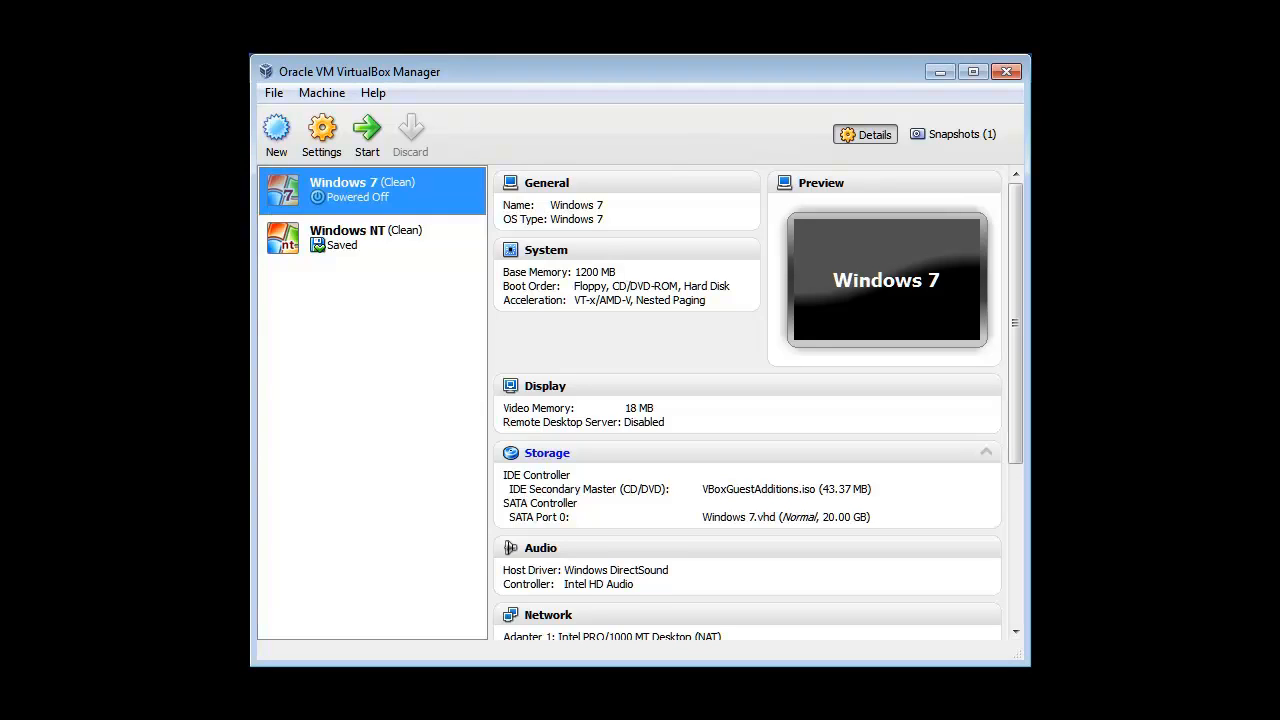
pyautogui.moveTo(258, 342)
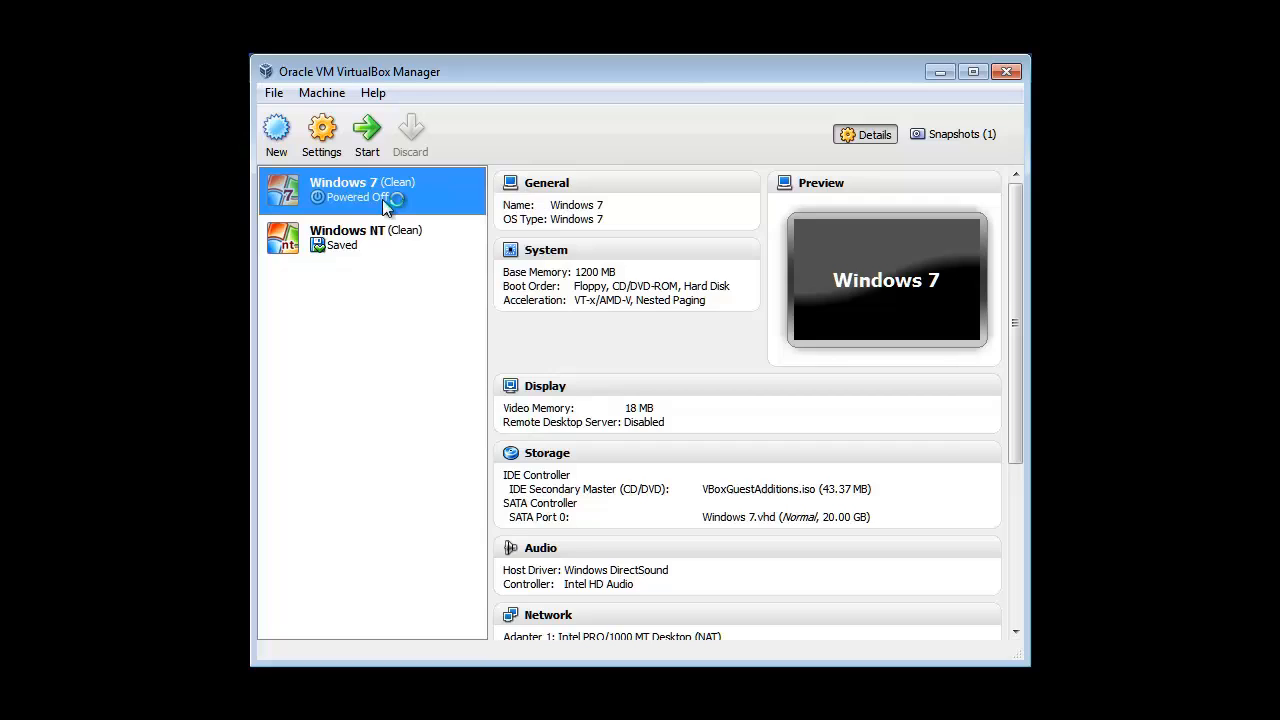
# Give the Windows 7 machine 256 MB video memory with 3D and 2D acceleration enabled
pyautogui.click(321, 133)
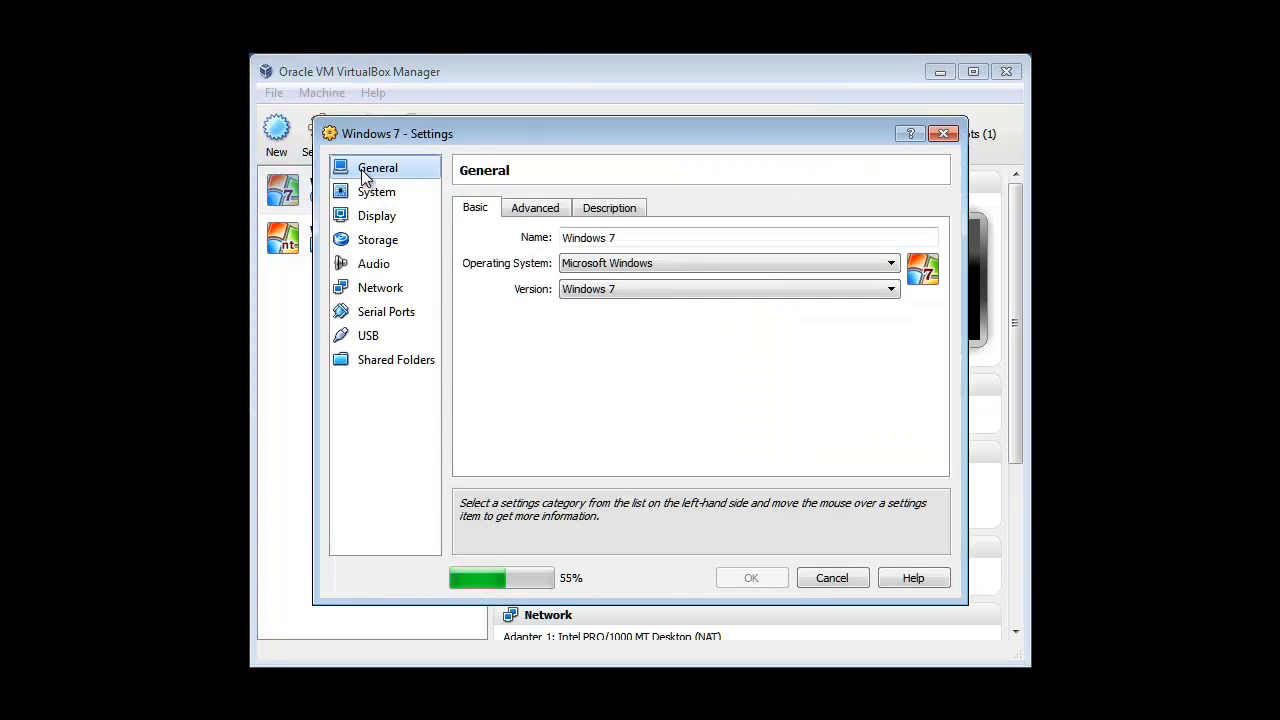
pyautogui.click(376, 215)
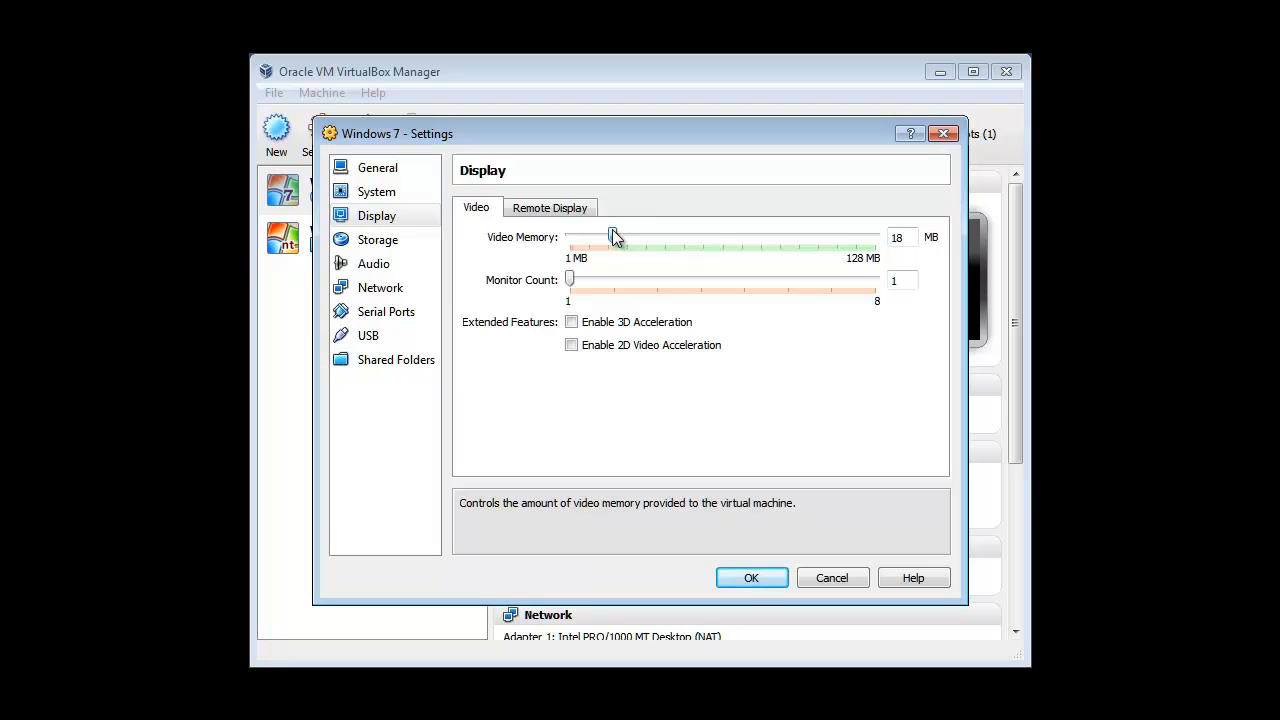
pyautogui.moveTo(615, 237); pyautogui.dragTo(875, 237)
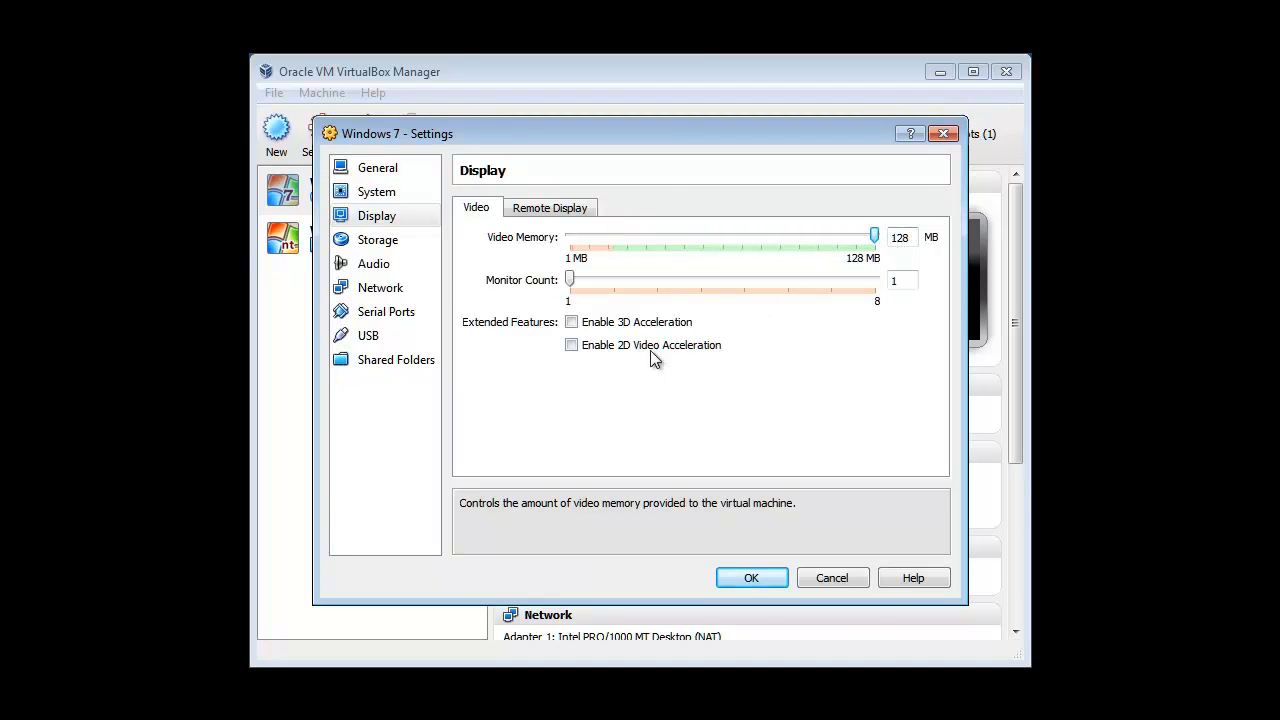
pyautogui.click(572, 321)
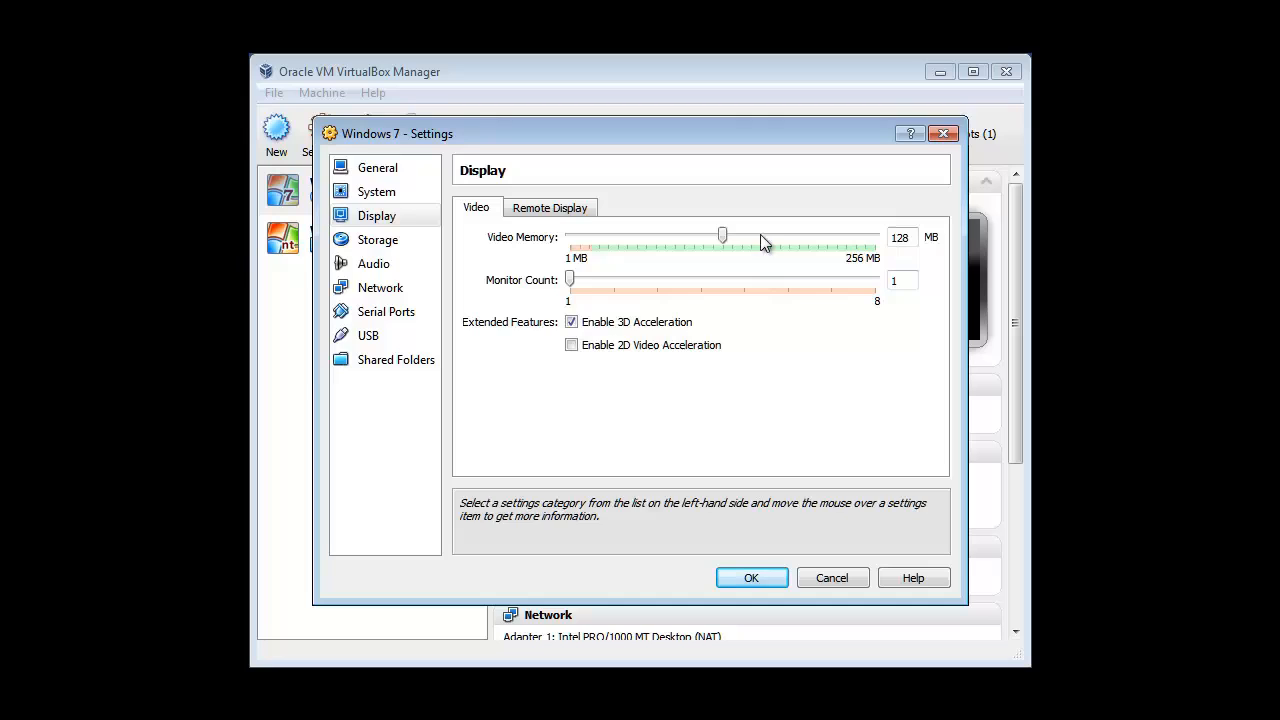
pyautogui.moveTo(723, 236); pyautogui.dragTo(874, 236)
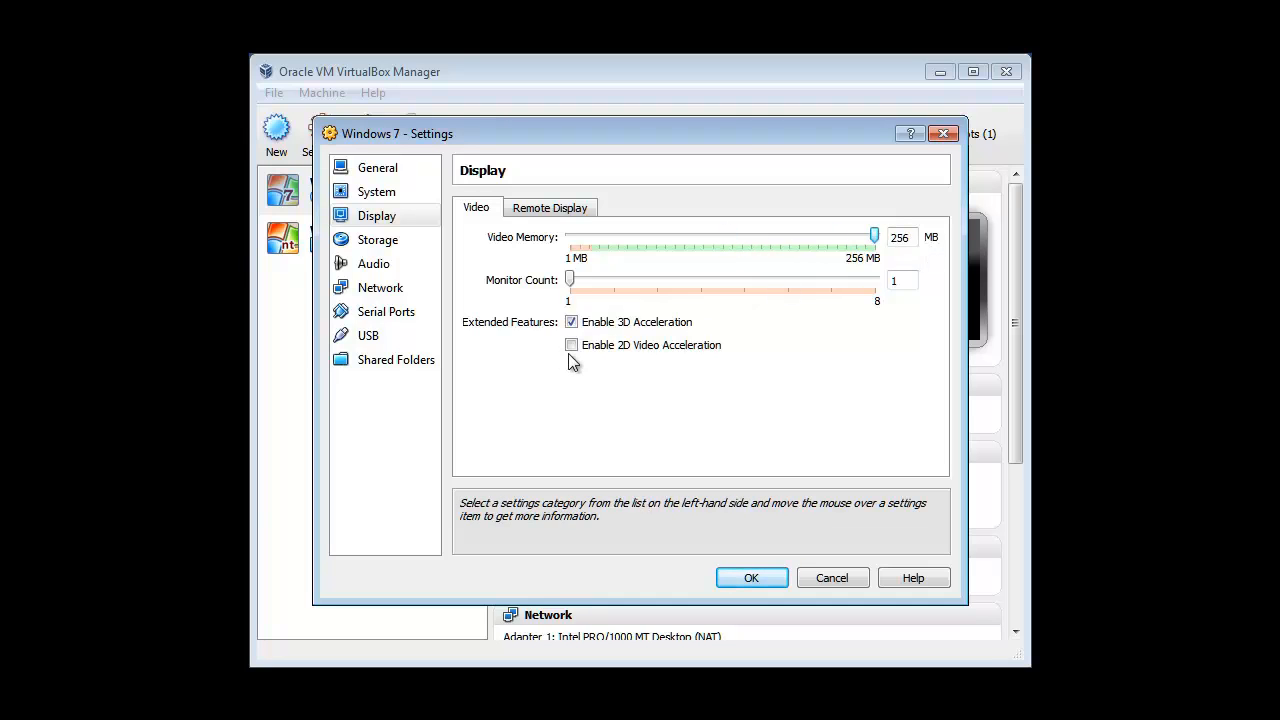
pyautogui.click(571, 344)
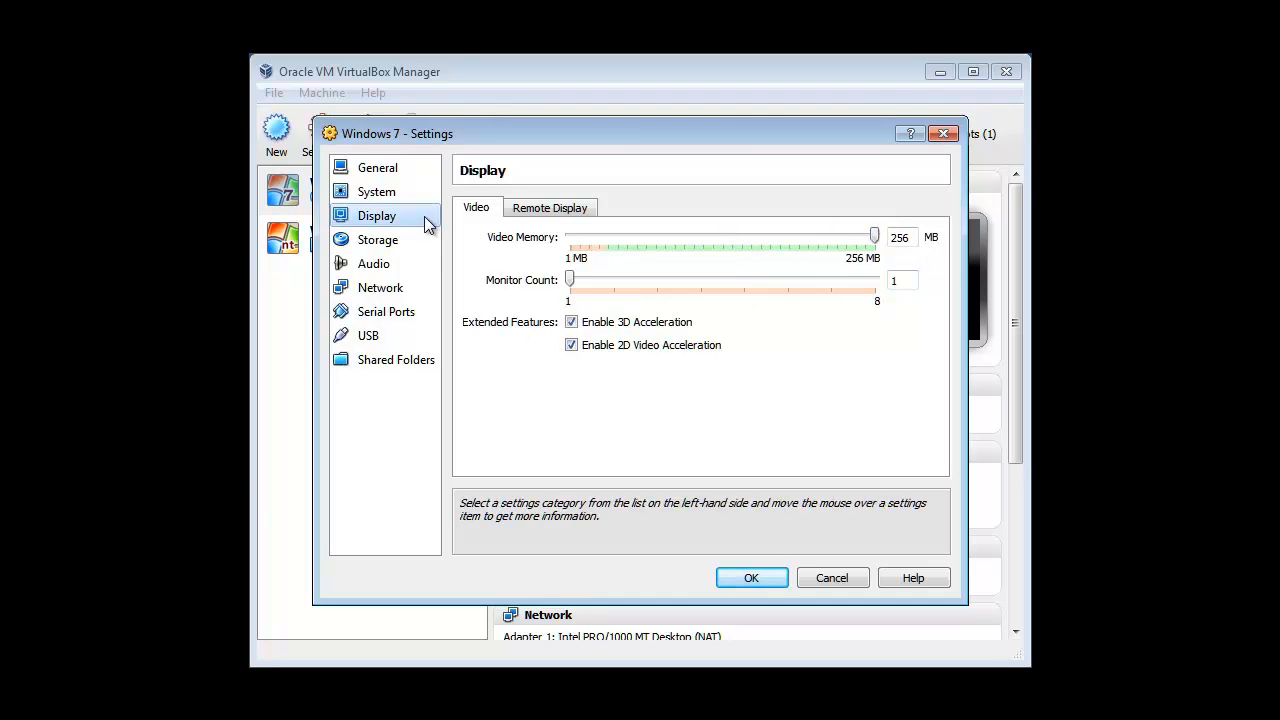
pyautogui.click(751, 577)
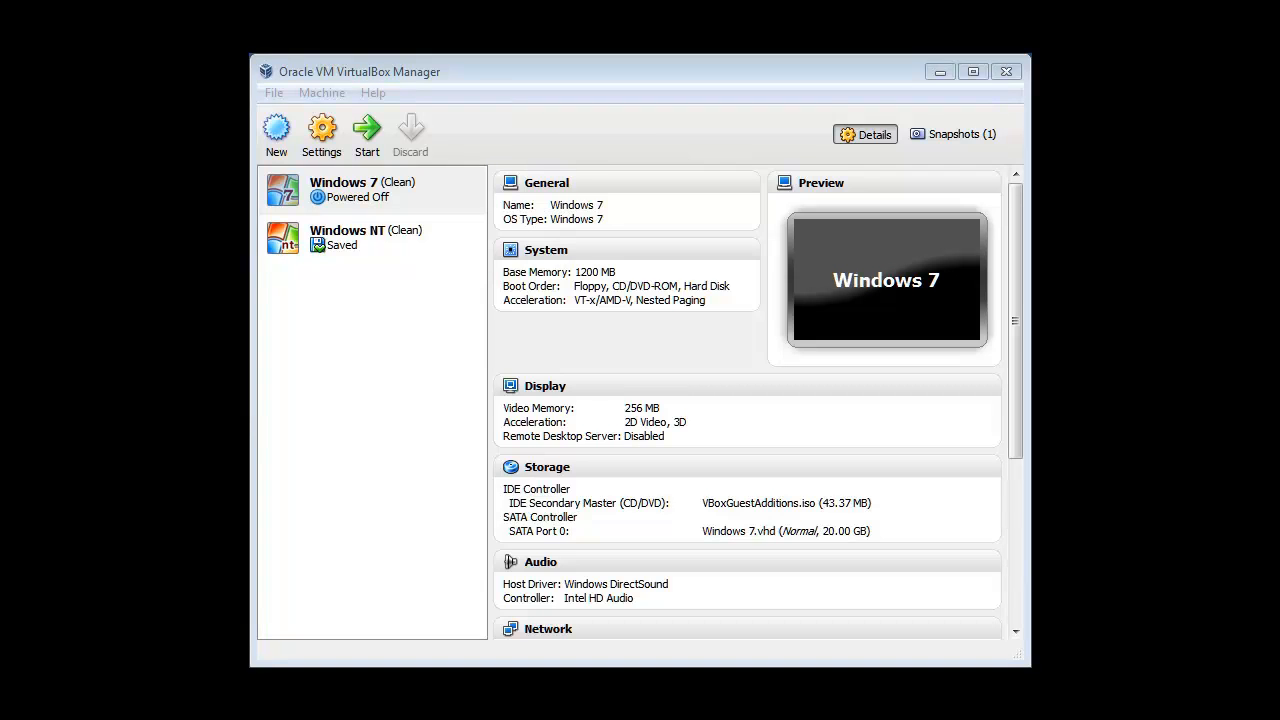
# Start the Windows 7 virtual machine with the new display settings
pyautogui.click(366, 132)
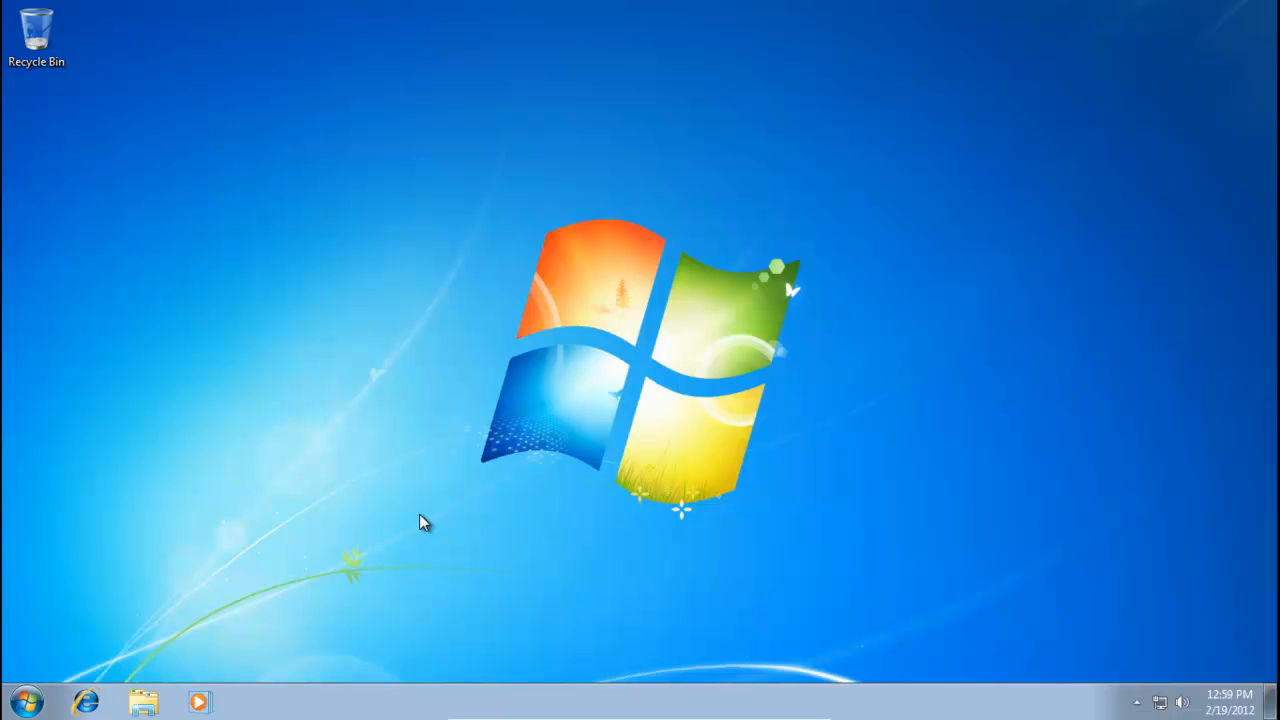
pyautogui.moveTo(1105, 671)
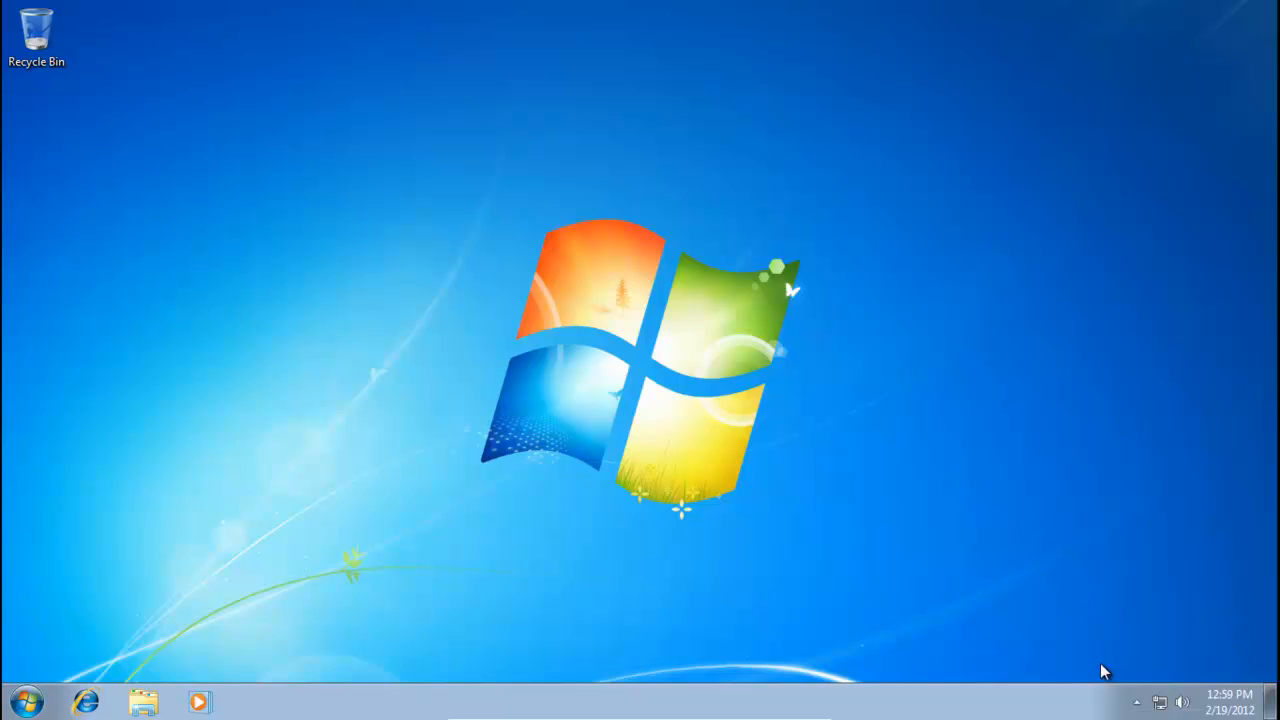
pyautogui.moveTo(935, 568)
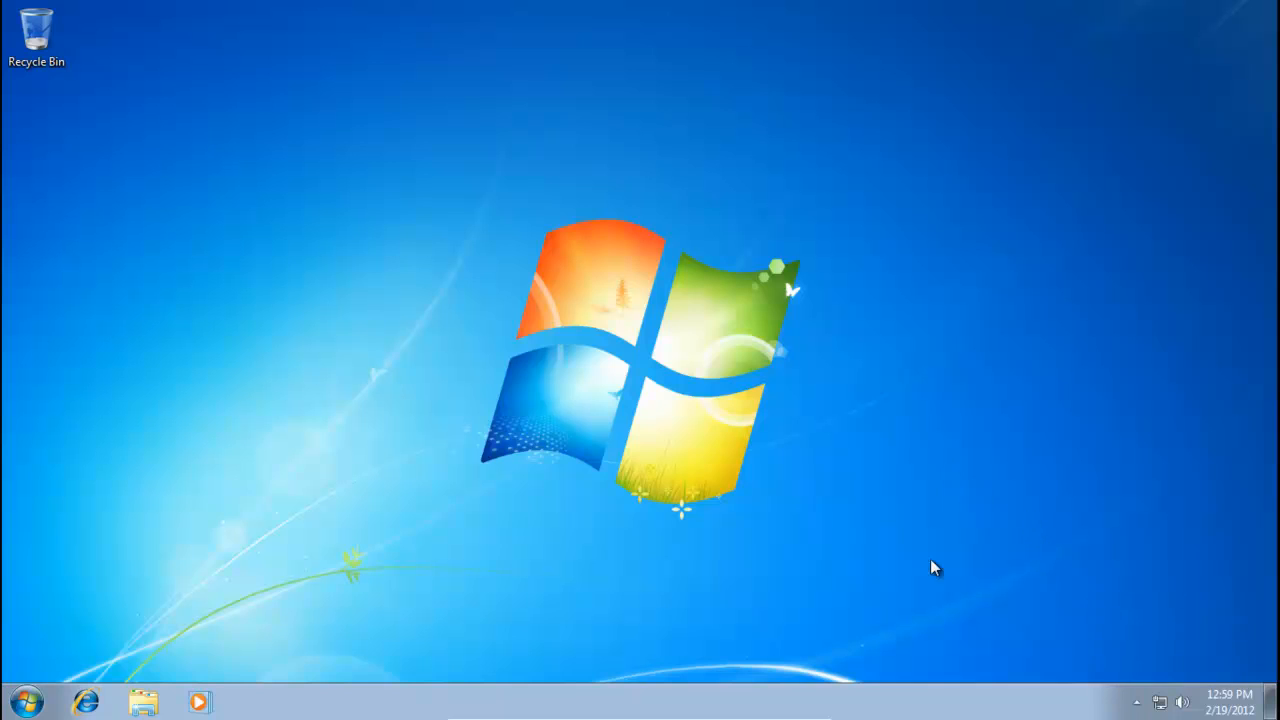
pyautogui.moveTo(230, 367)
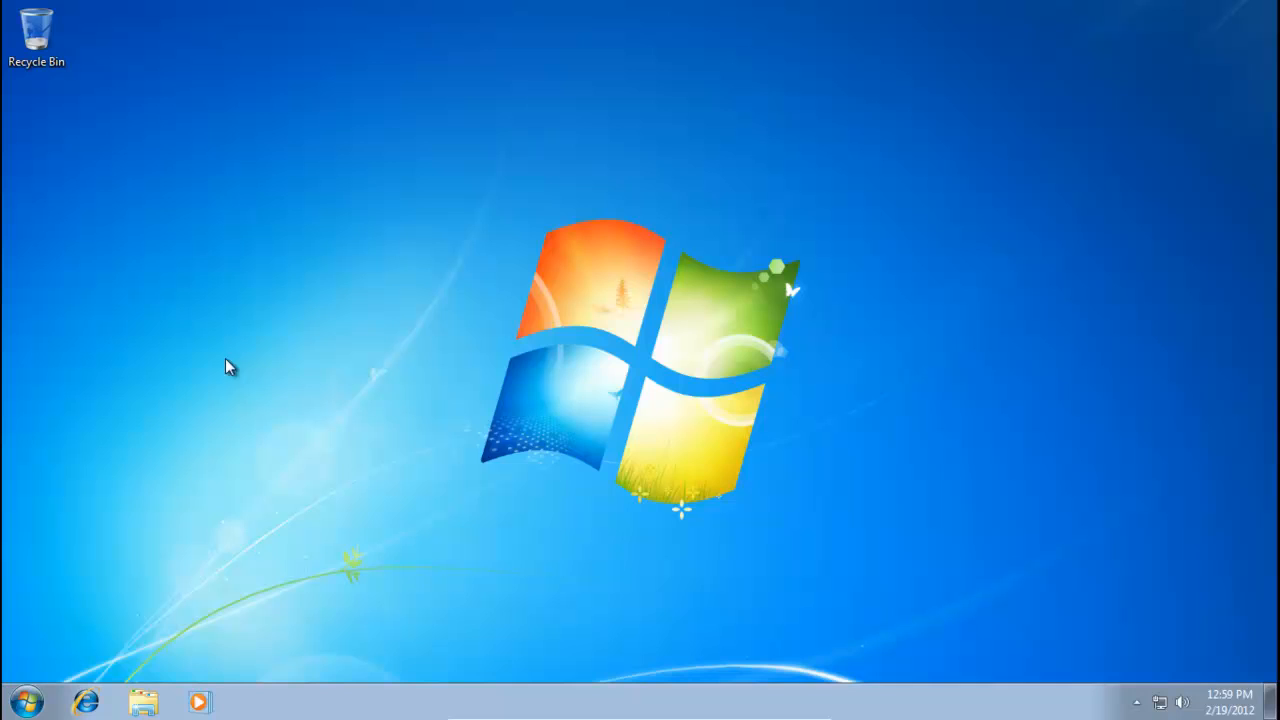
pyautogui.moveTo(455, 483)
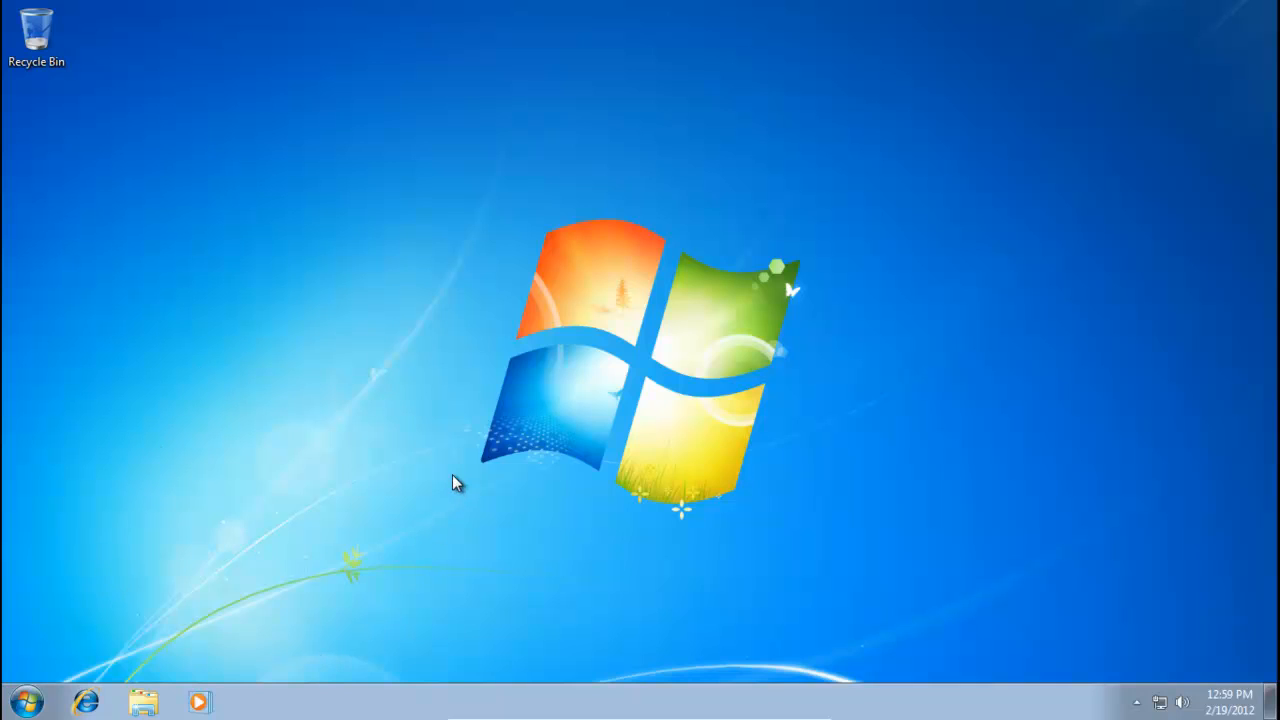
pyautogui.moveTo(508, 545)
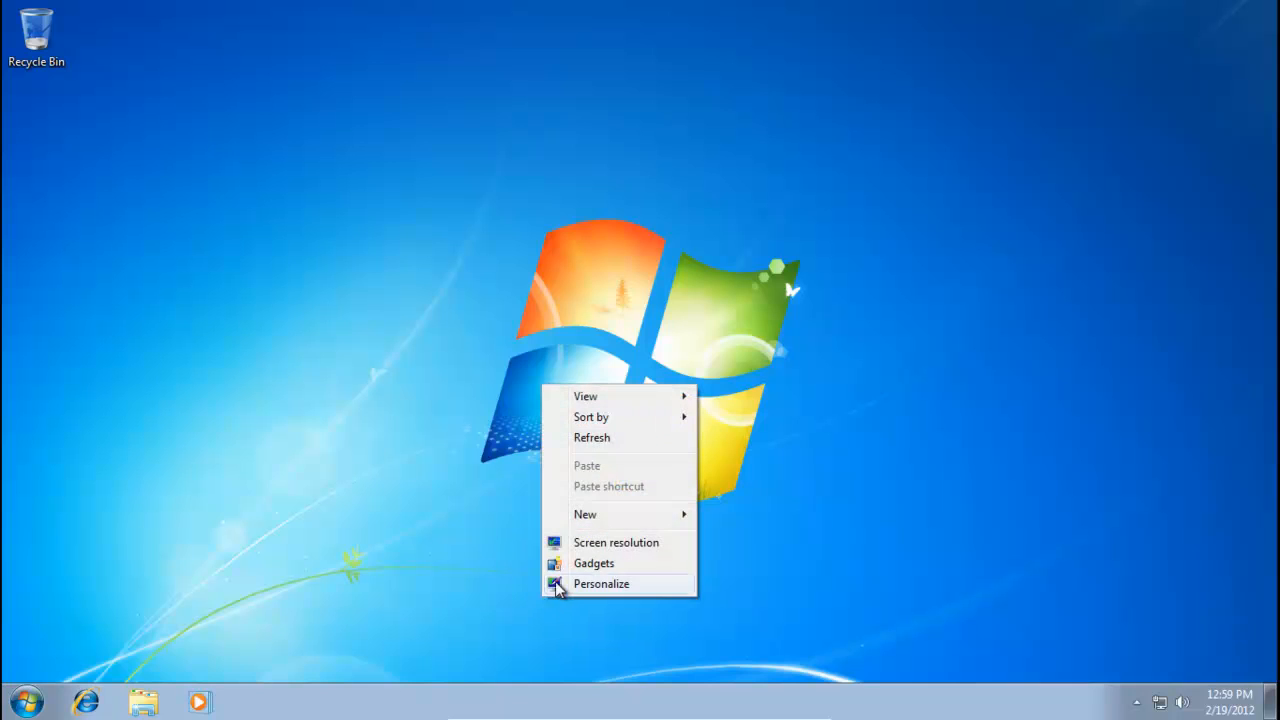
# Apply the Architecture theme from Aero Themes in Personalize, then close the window
pyautogui.click(601, 583)
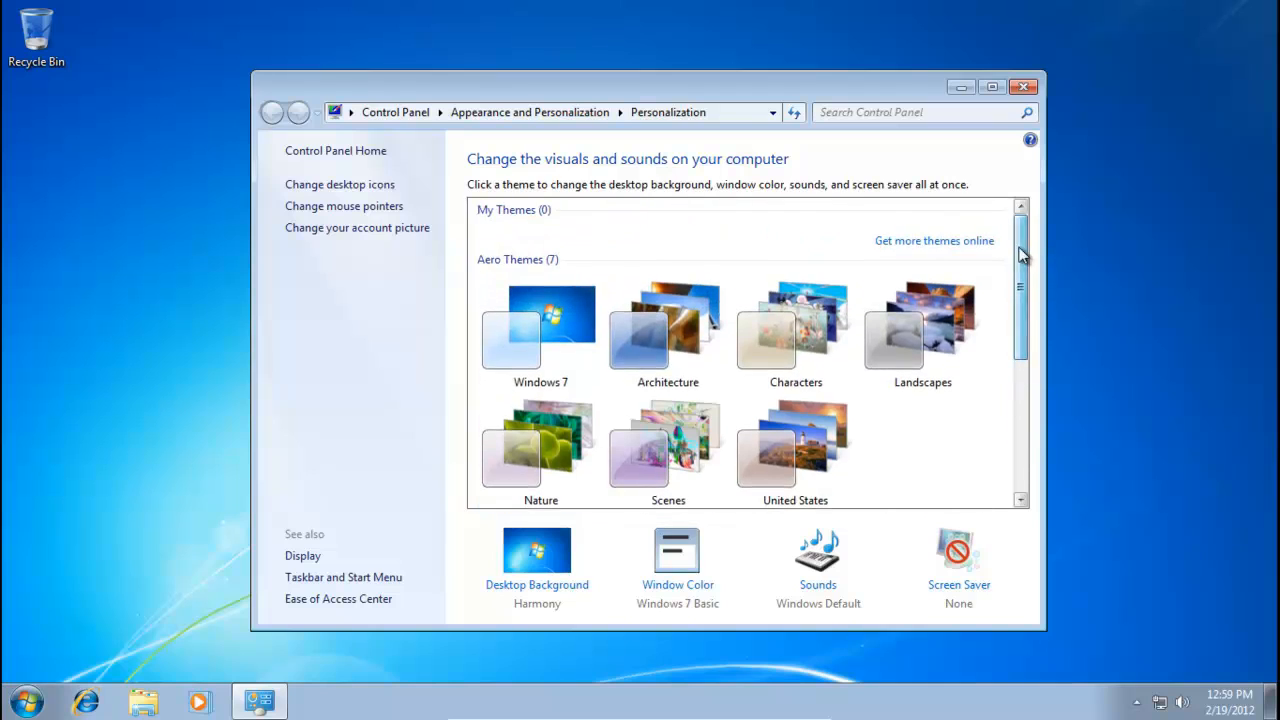
pyautogui.moveTo(748, 248)
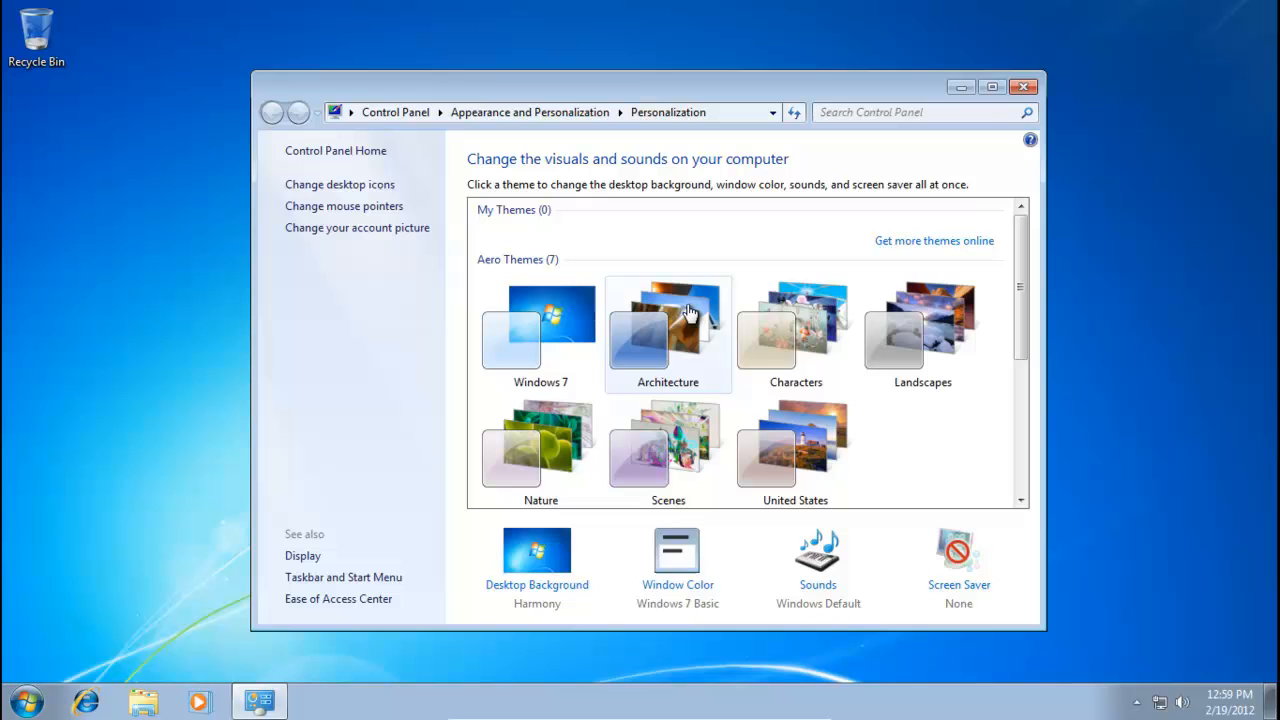
pyautogui.click(668, 330)
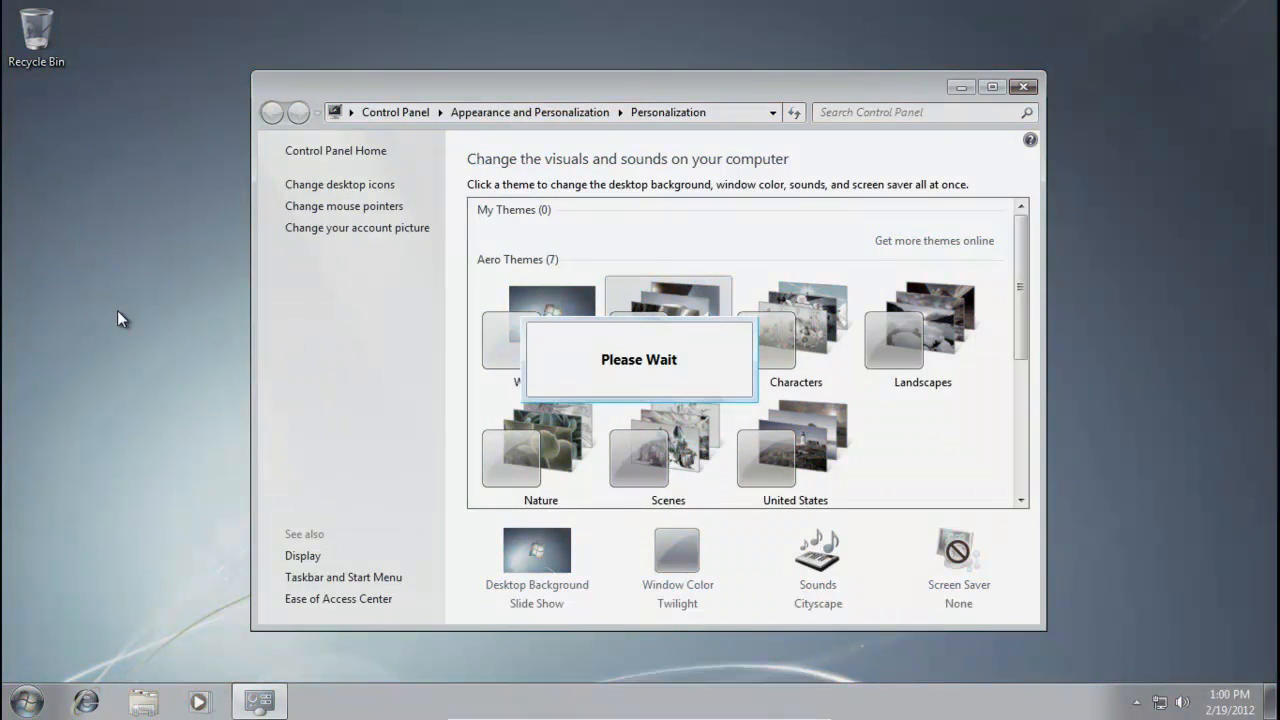
pyautogui.click(667, 325)
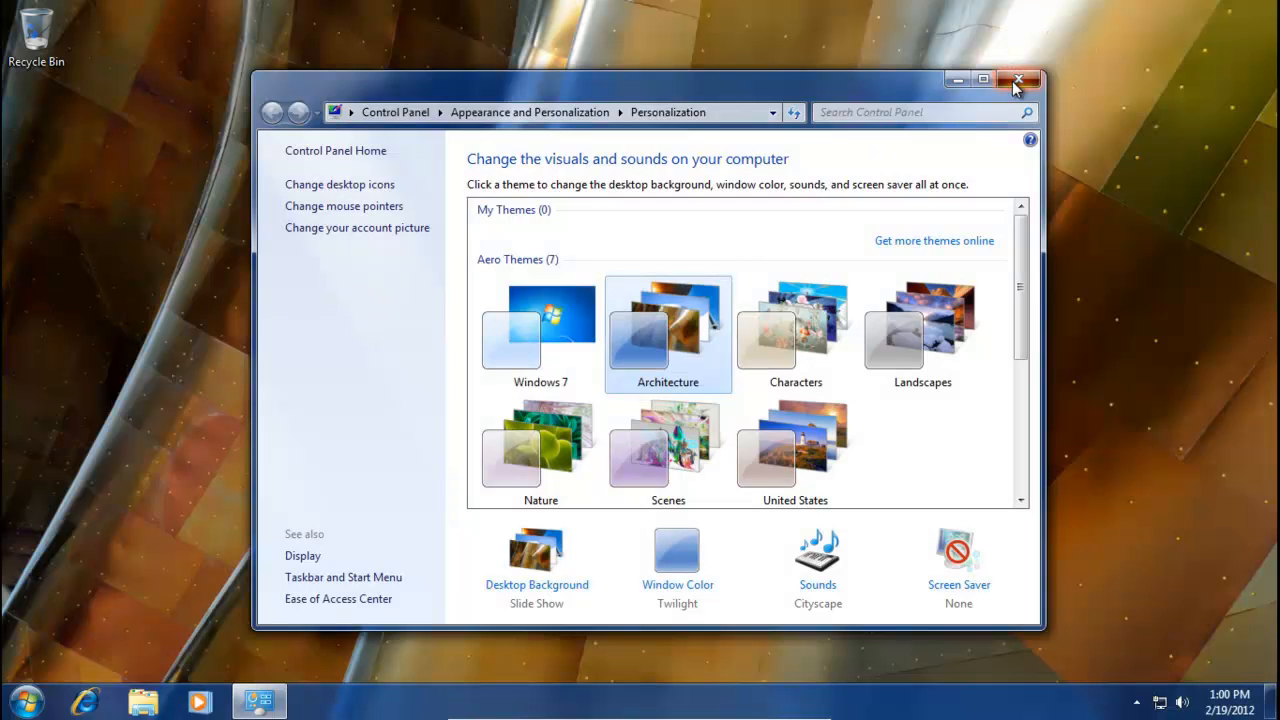
pyautogui.click(1018, 80)
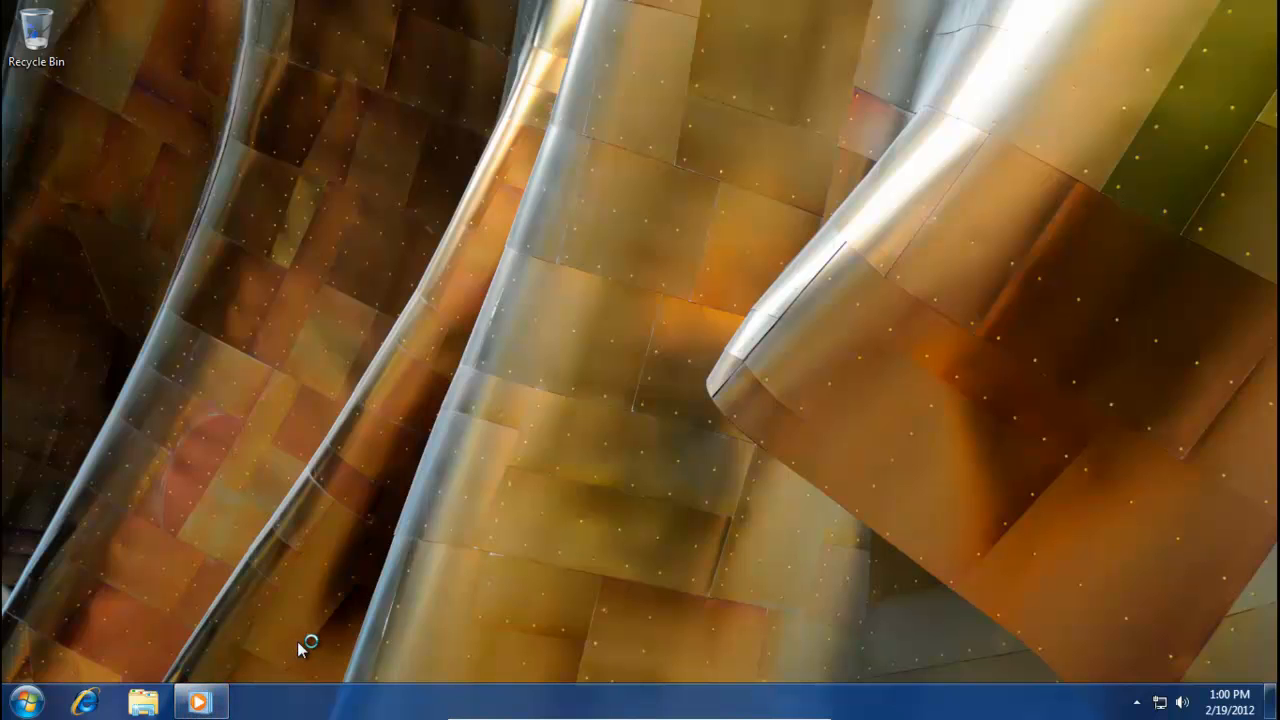
# Set up Windows Media Player with Recommended settings, then launch Internet Explorer from the taskbar
pyautogui.click(200, 700)
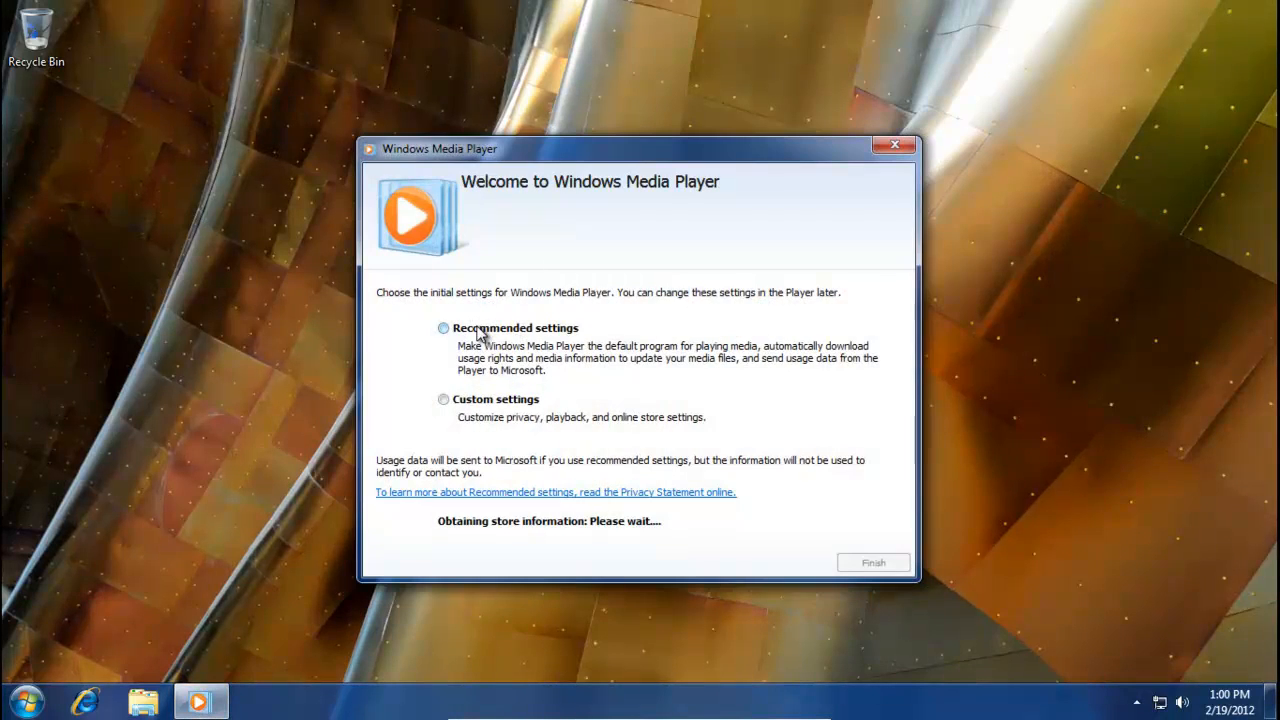
pyautogui.click(443, 327)
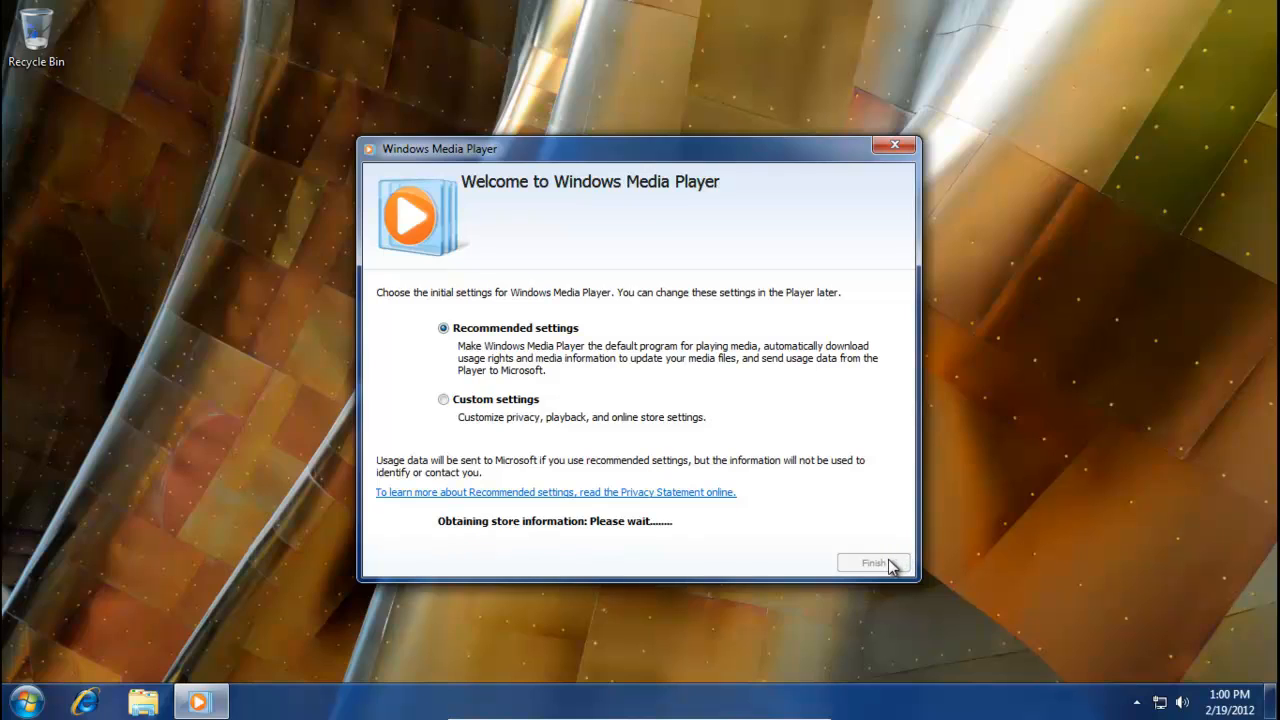
pyautogui.click(872, 562)
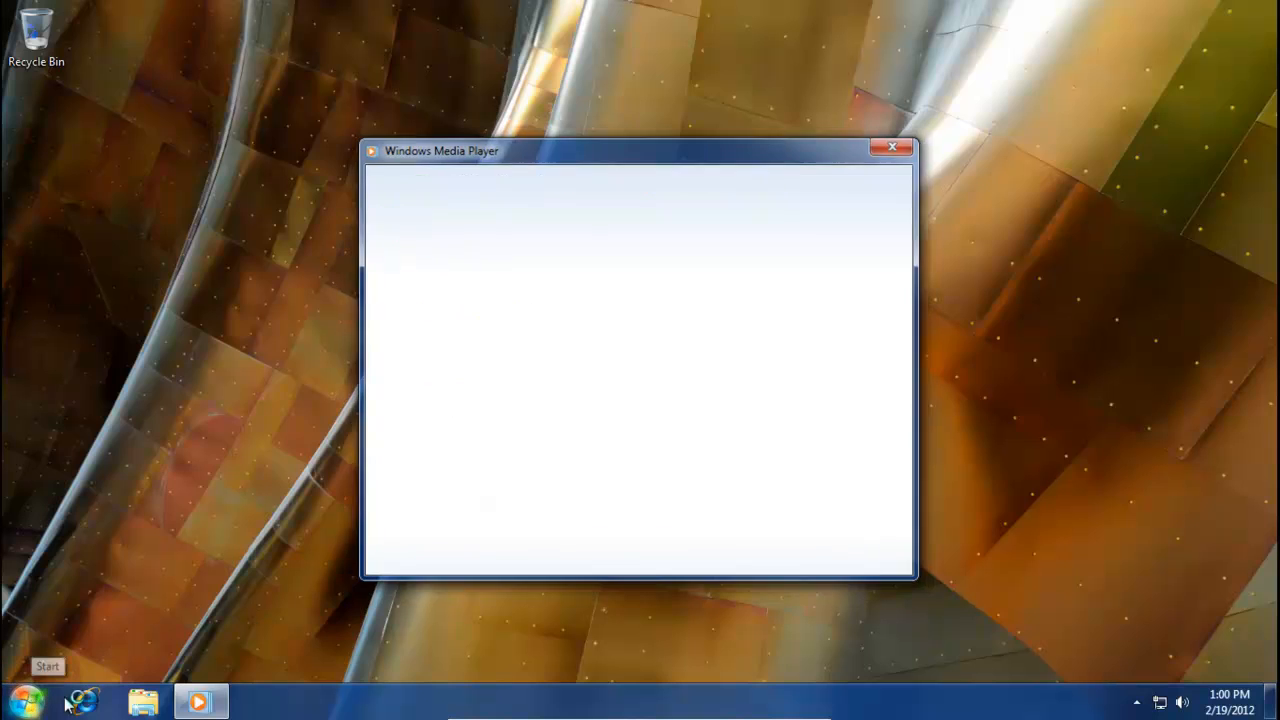
pyautogui.click(890, 147)
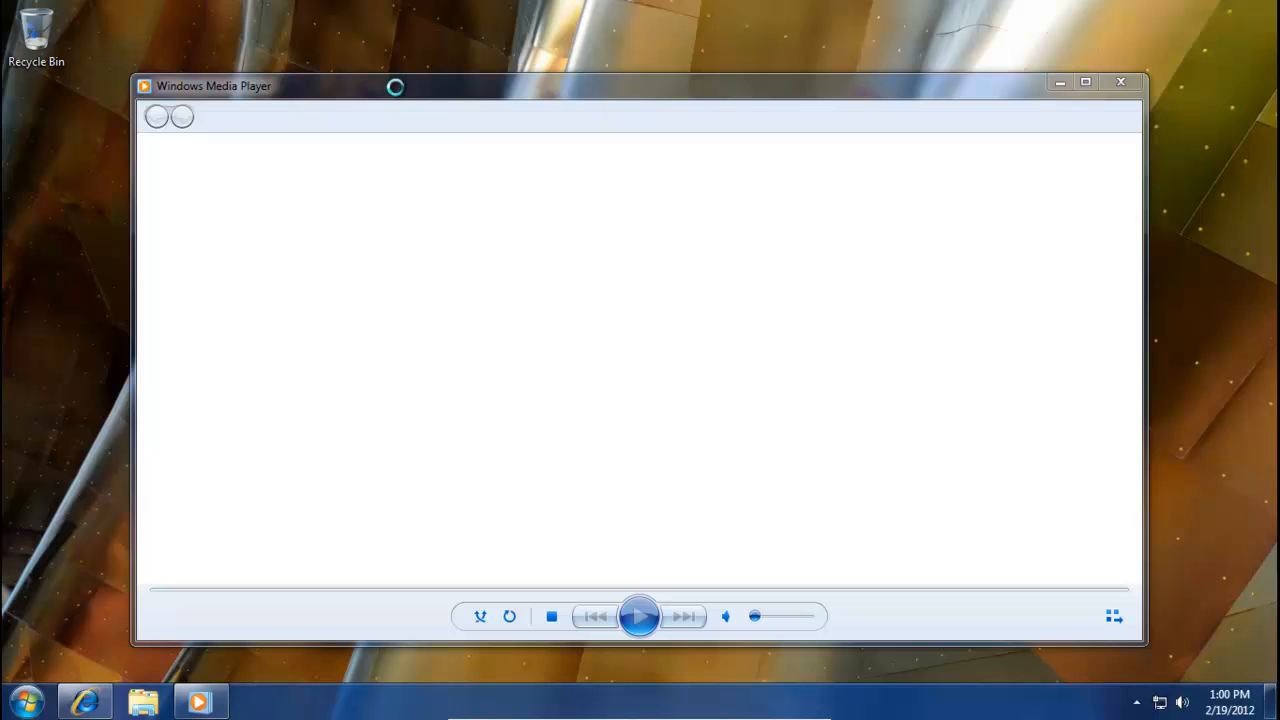
pyautogui.click(85, 700)
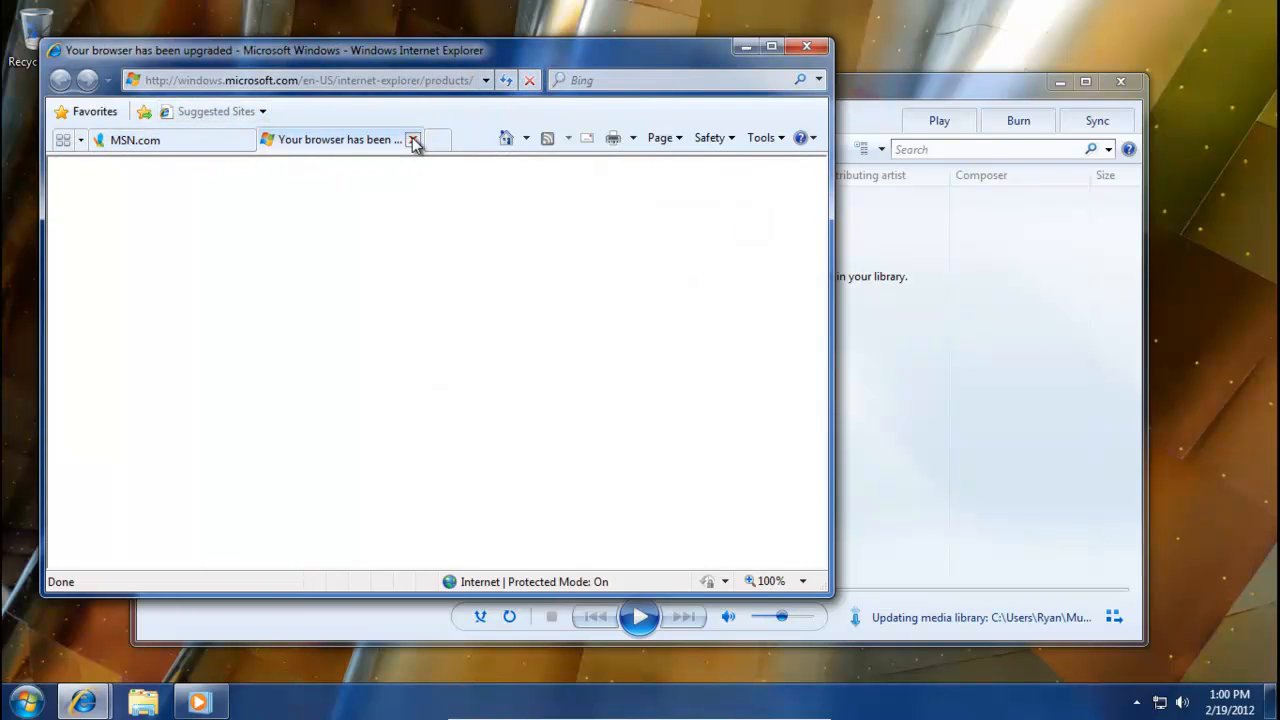
# Close the 'Your browser has been upgraded' tab and enter google.com in the address bar
pyautogui.click(413, 139)
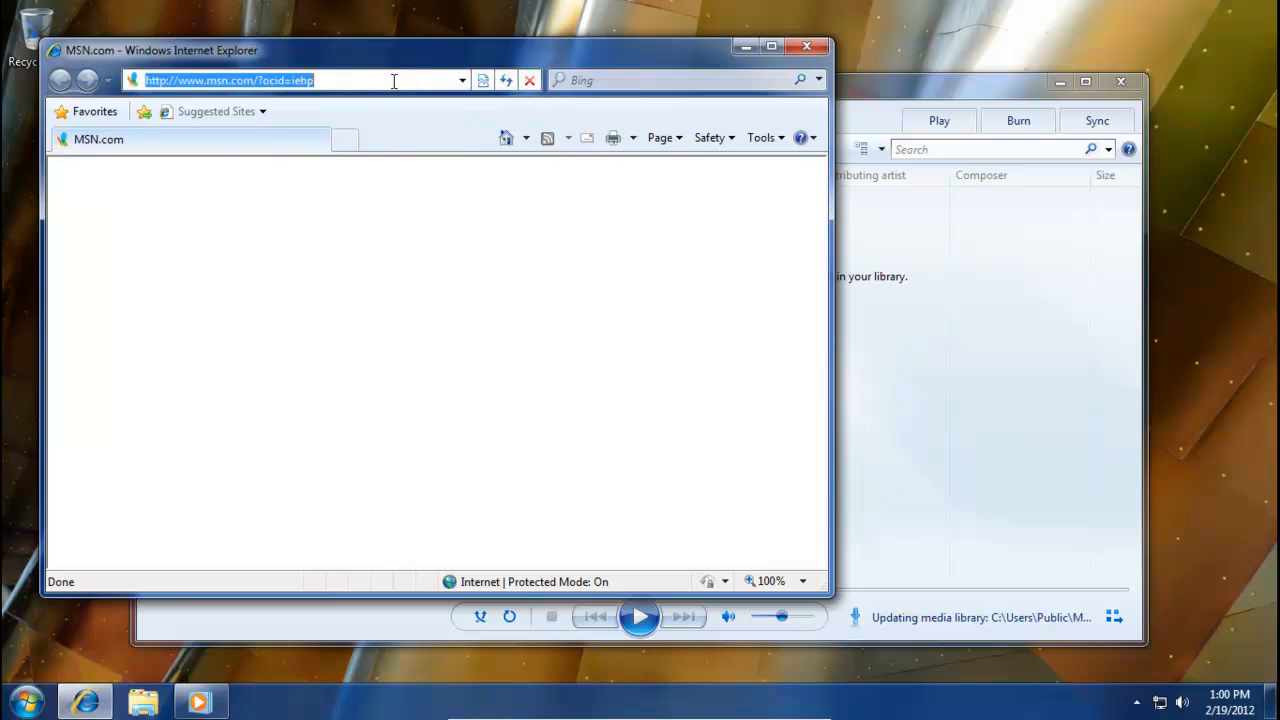
pyautogui.write('google')
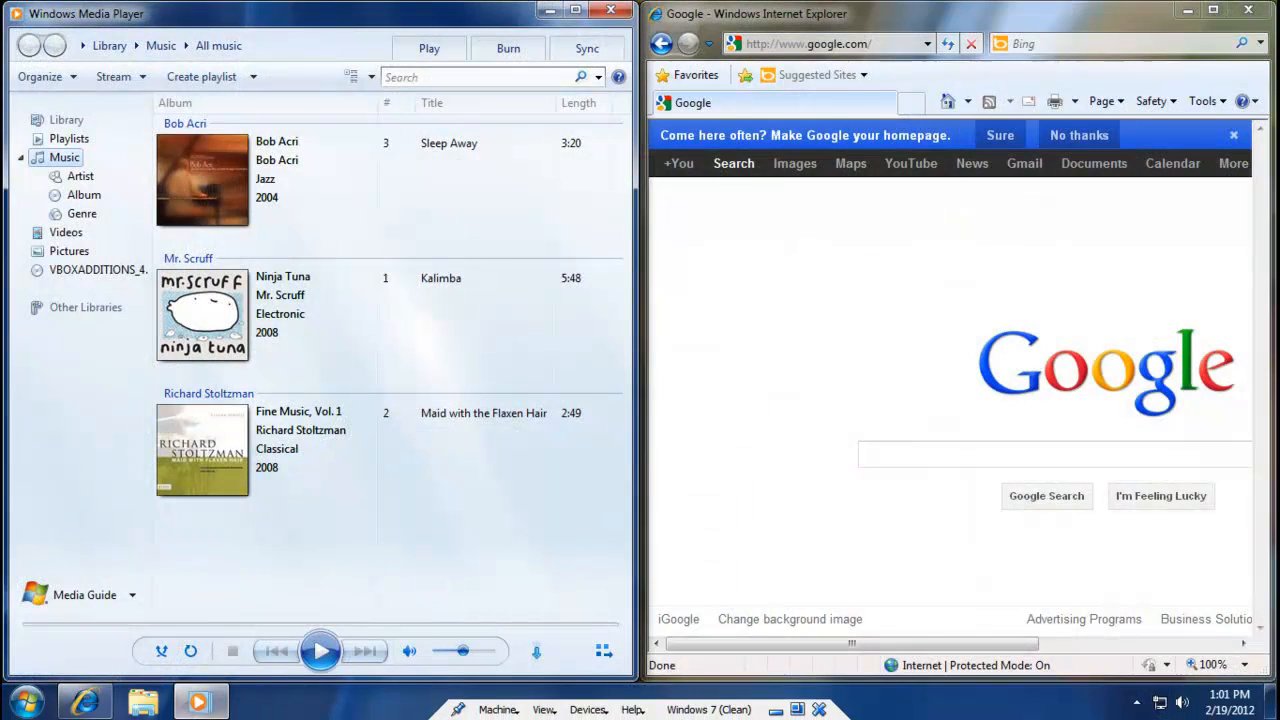
pyautogui.moveTo(200, 700)
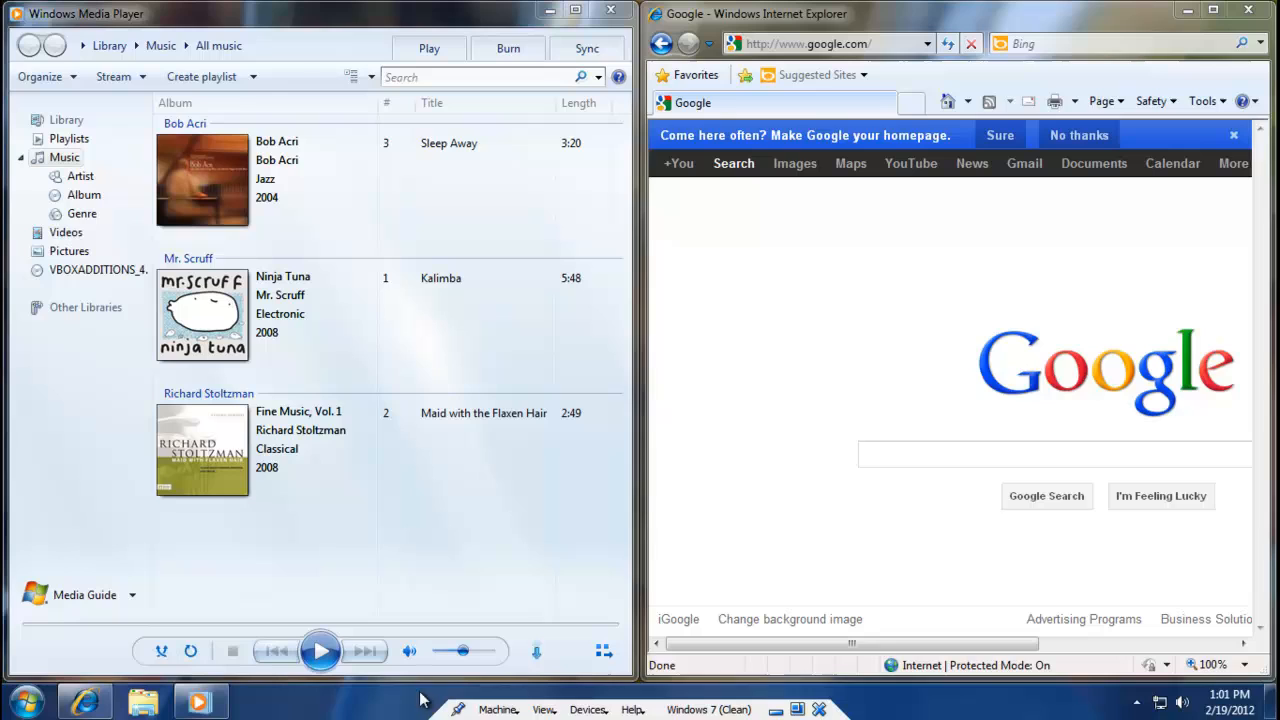
pyautogui.moveTo(890, 705)
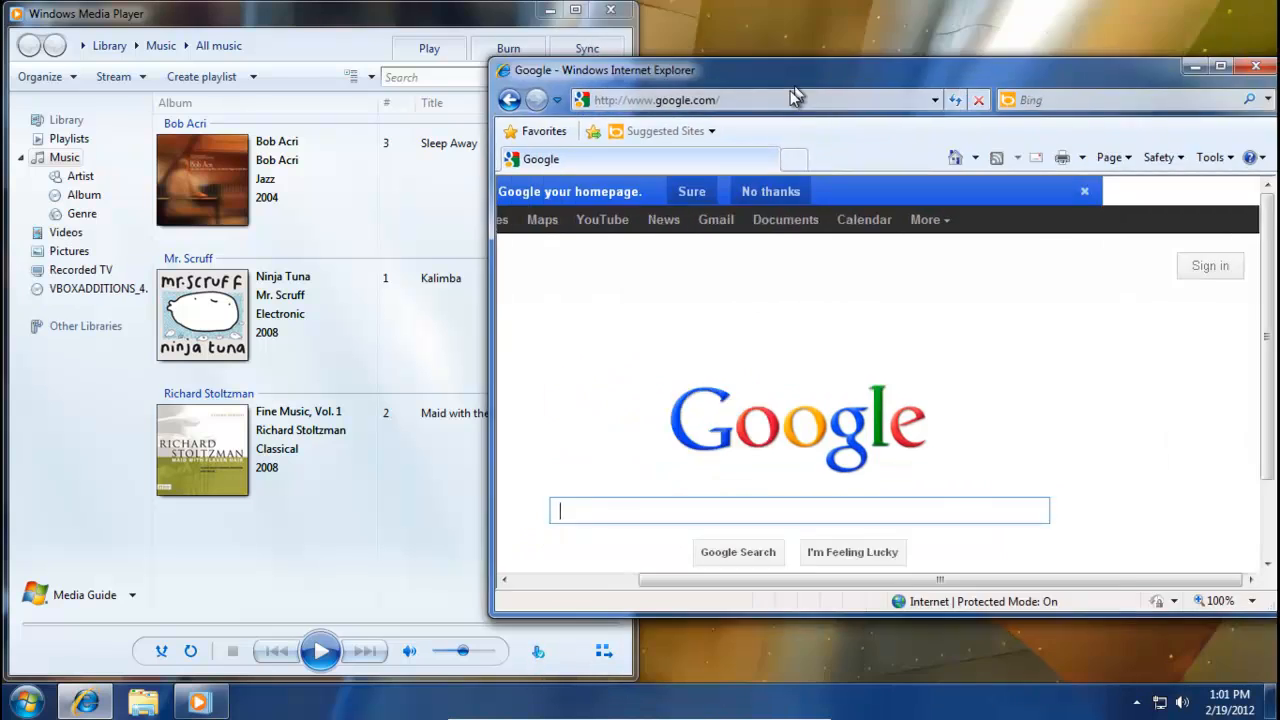
# Maximize and close Internet Explorer, then maximize and close Windows Media Player
pyautogui.click(1221, 67)
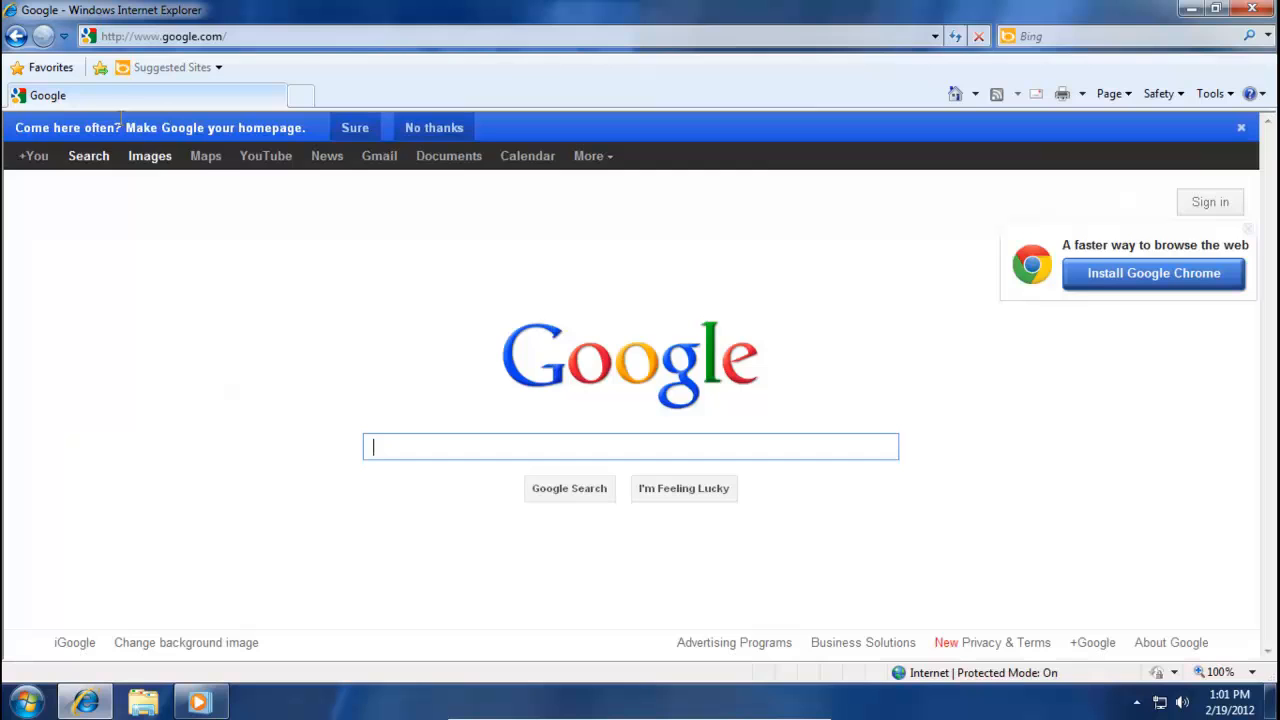
pyautogui.moveTo(1215, 135)
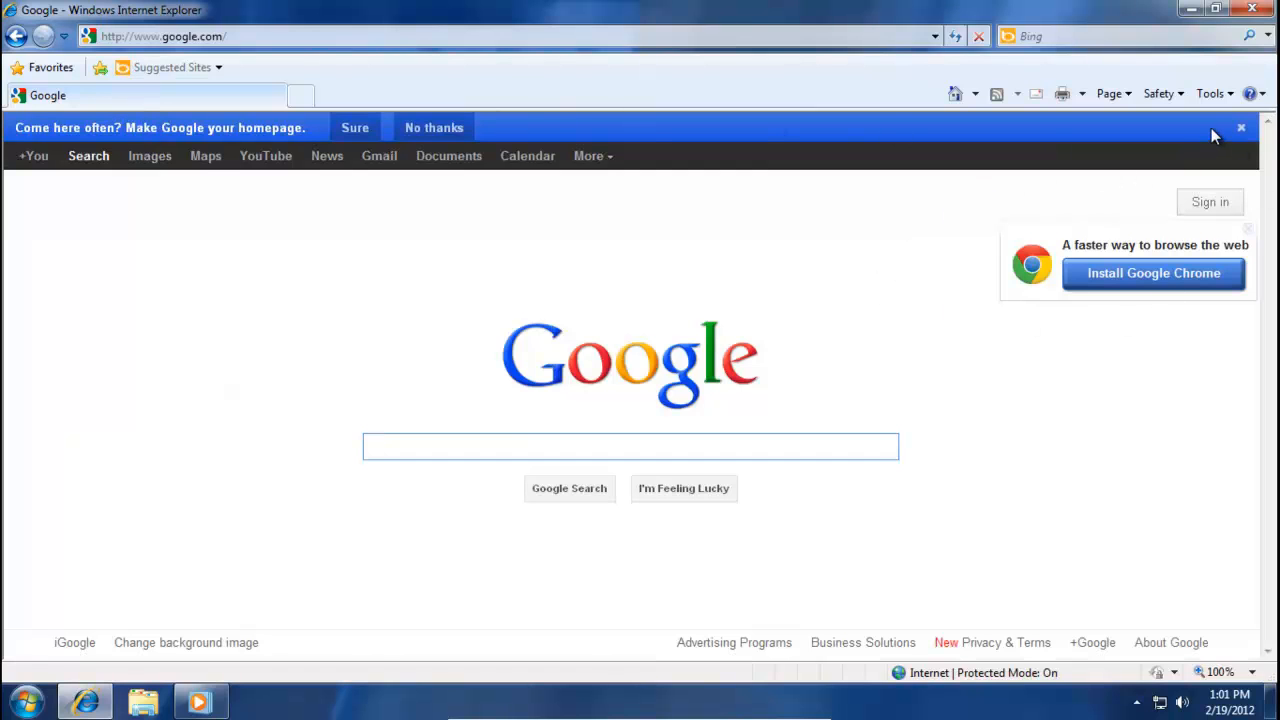
pyautogui.click(1242, 127)
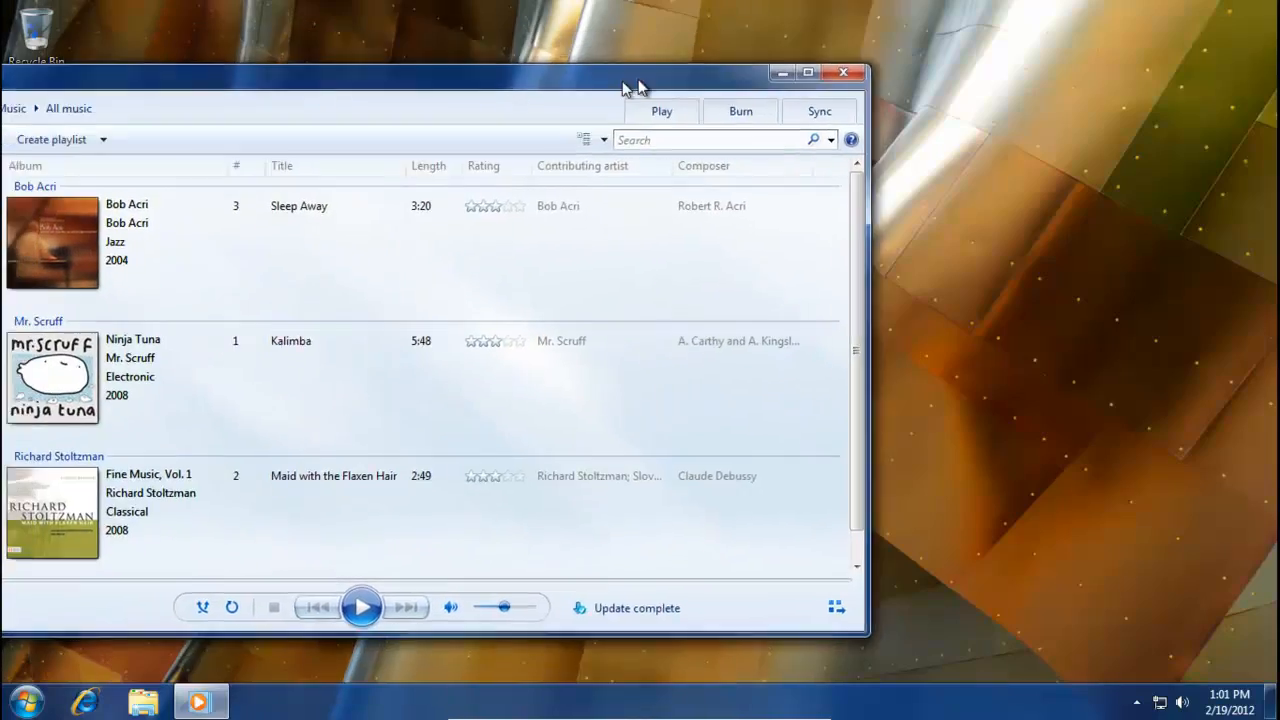
pyautogui.click(807, 72)
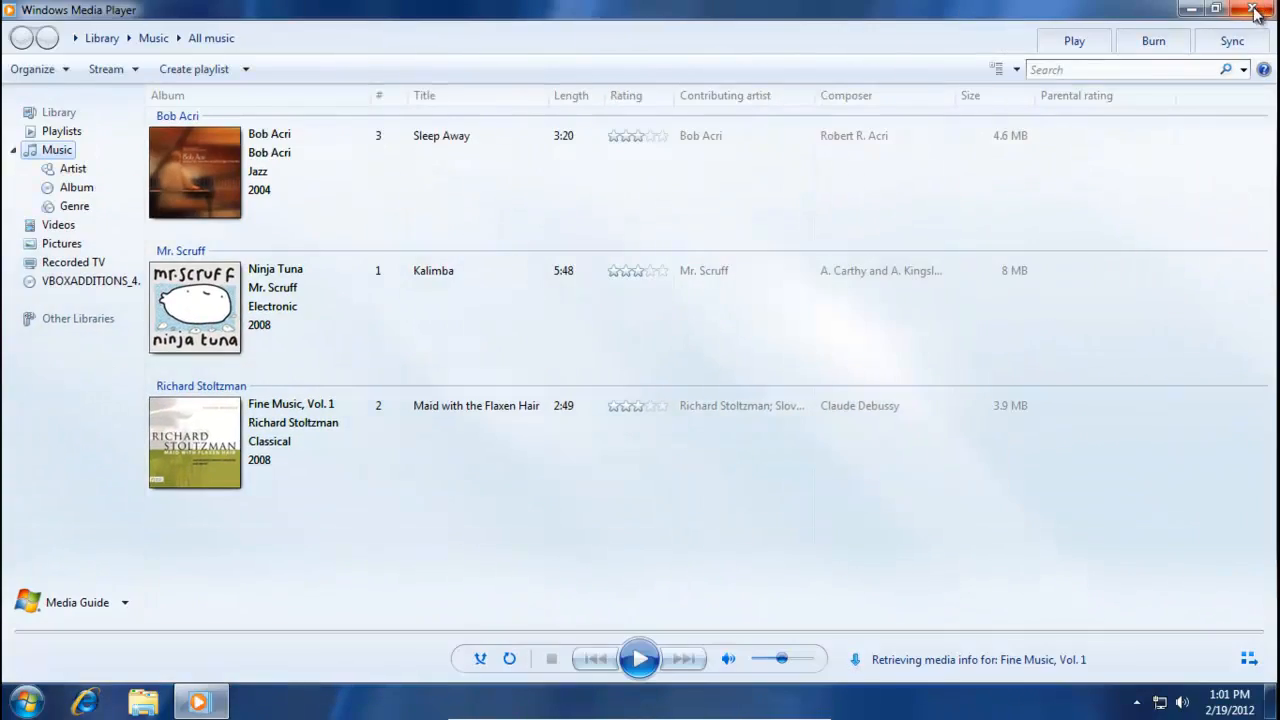
pyautogui.click(1257, 10)
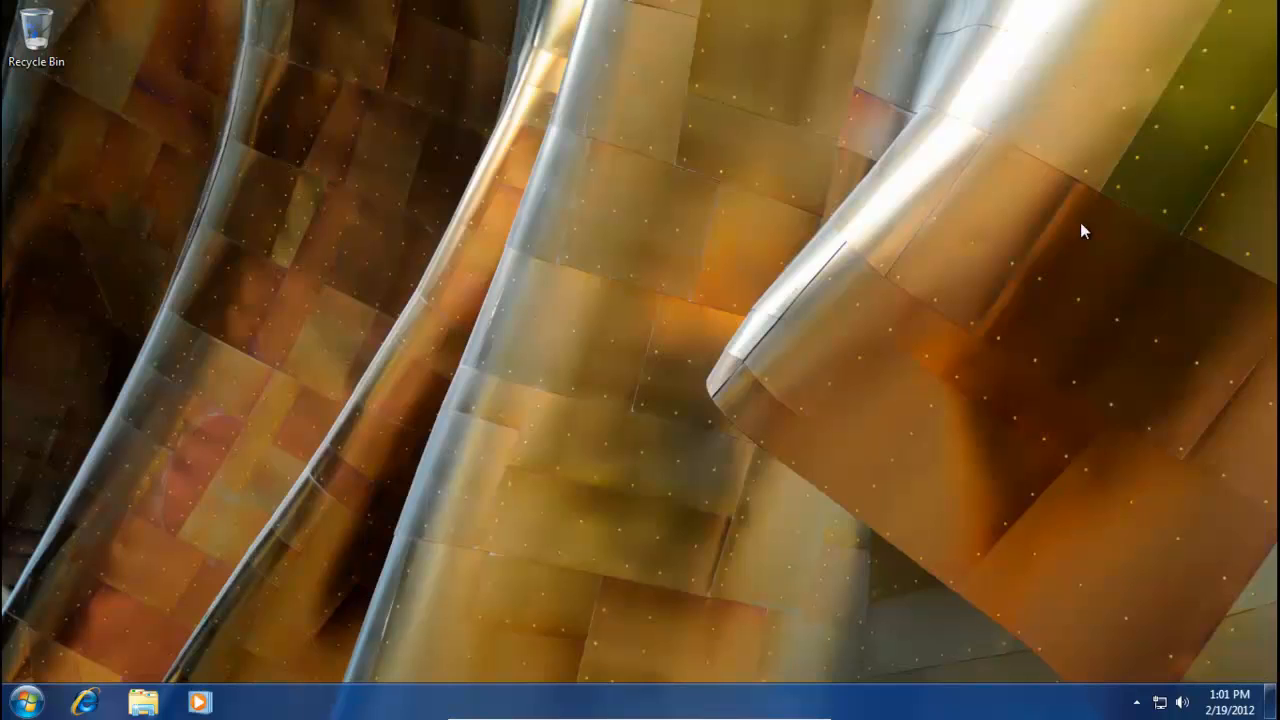
pyautogui.moveTo(878, 448)
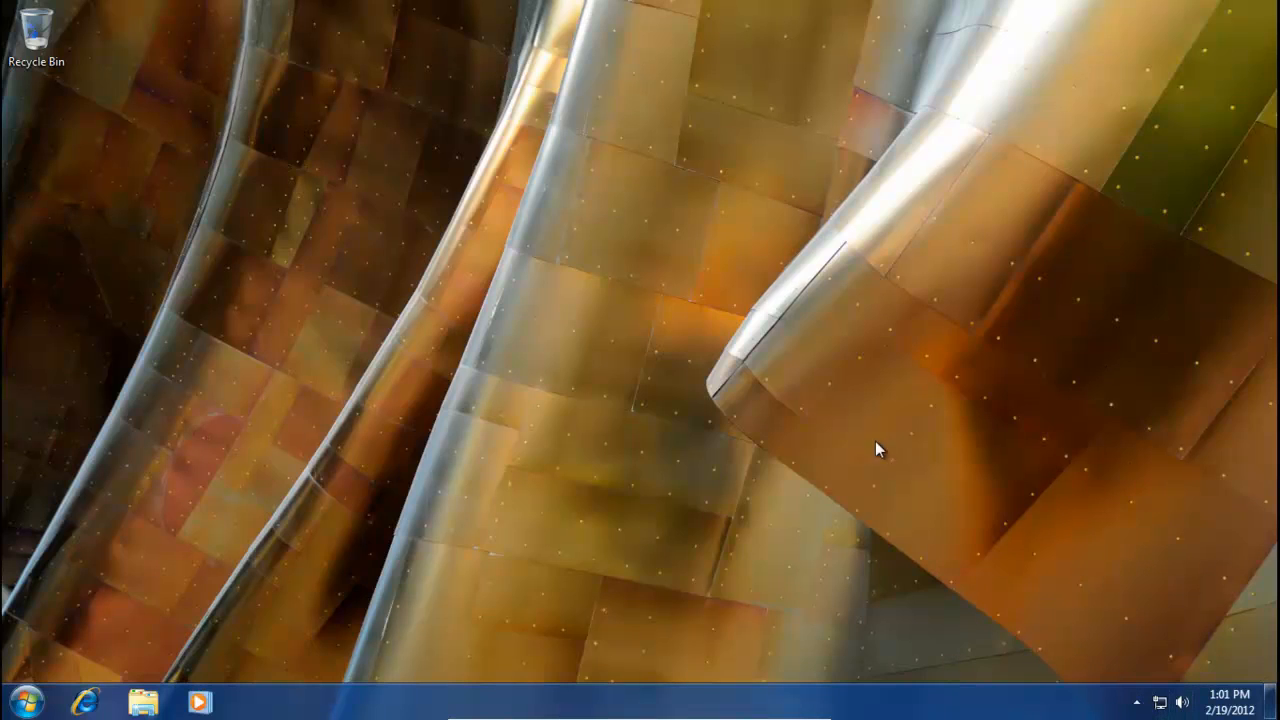